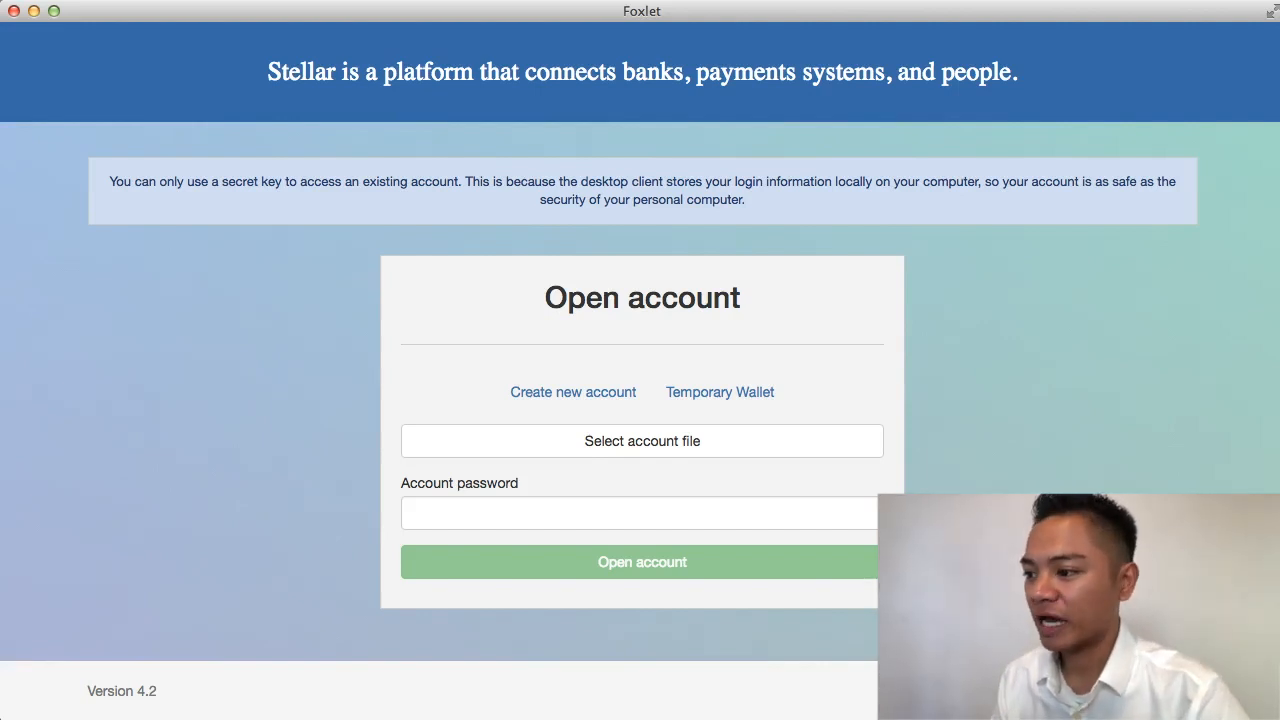
{"action": "mouse_move", "coordinate": [760, 520]}
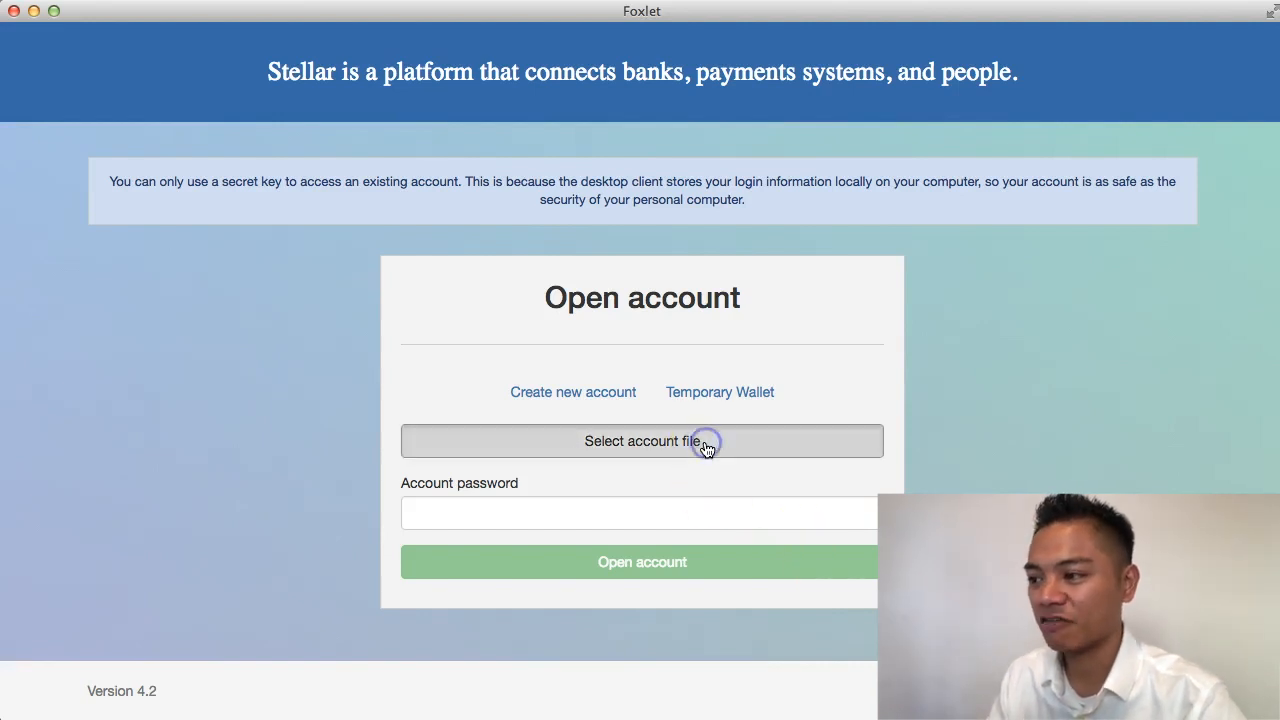
Load the saved wallet .txt account file, enter its password and log in to the dashboard.
{"action": "left_click", "coordinate": [640, 442]}
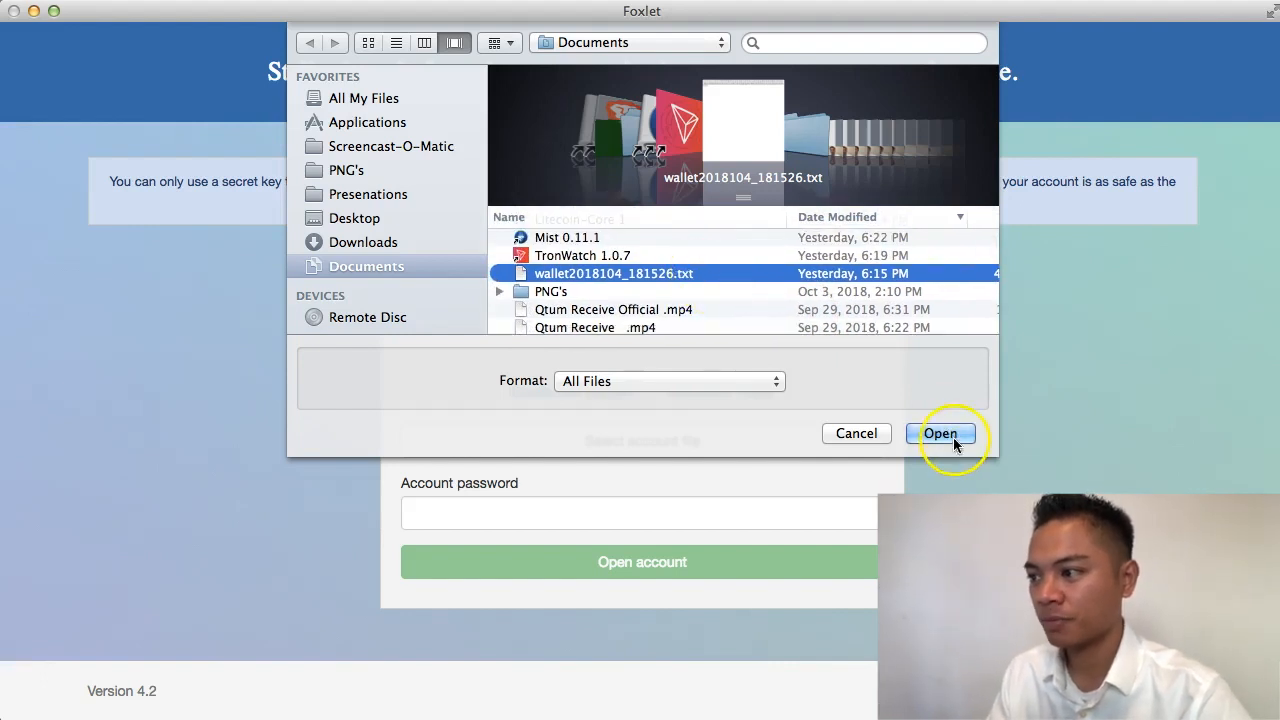
{"action": "left_click", "coordinate": [940, 432]}
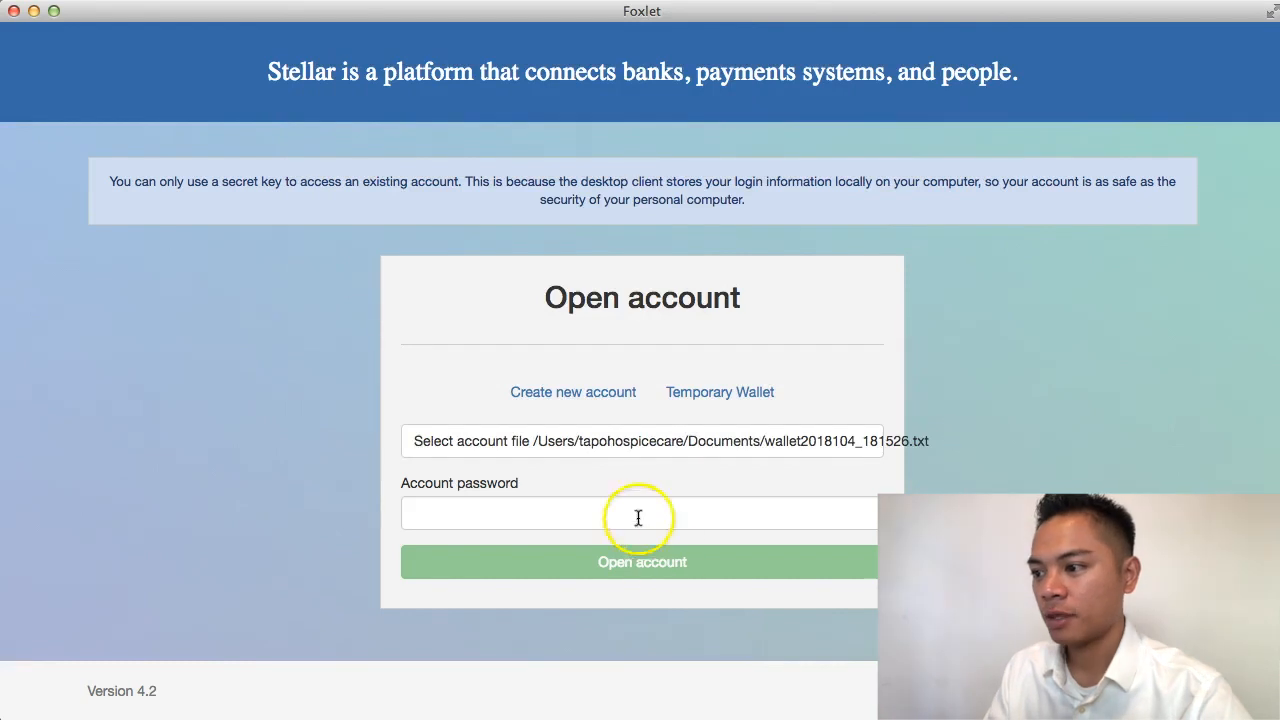
{"action": "left_click", "coordinate": [640, 512]}
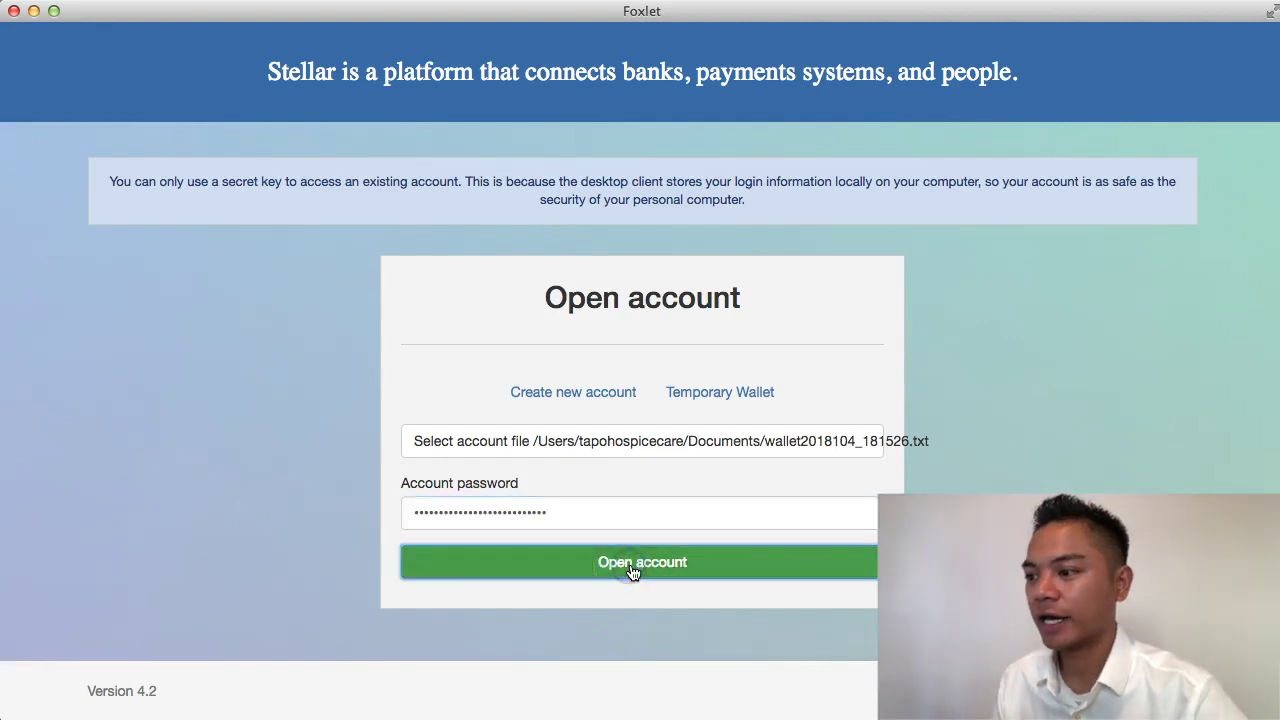
{"action": "left_click", "coordinate": [640, 560]}
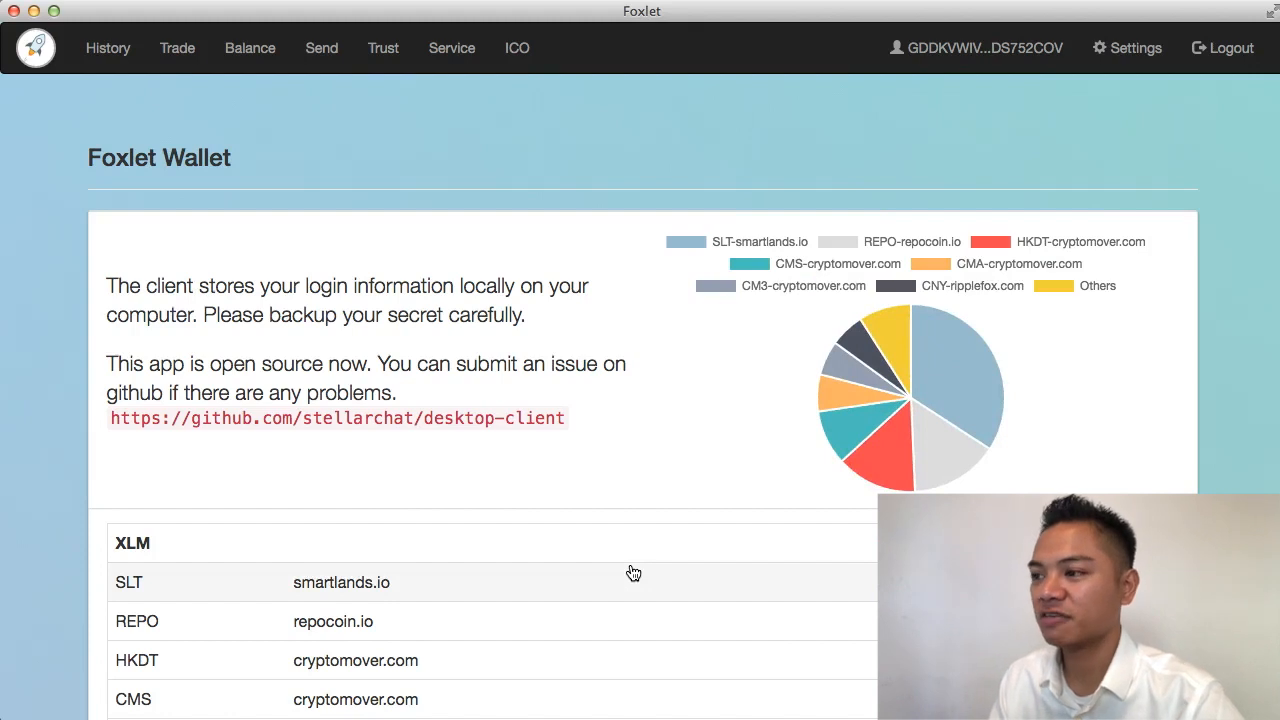
{"action": "mouse_move", "coordinate": [964, 36]}
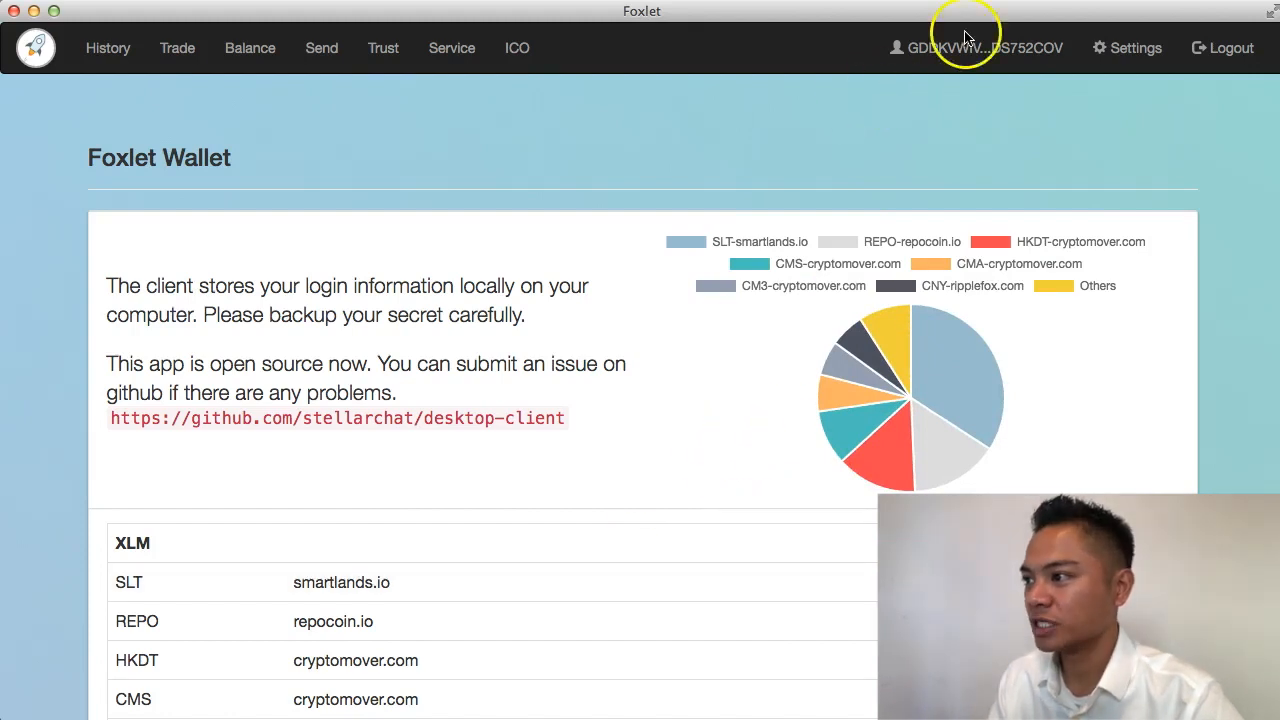
Show the Security page with the account's full Stellar address and QR code.
{"action": "left_click", "coordinate": [976, 48]}
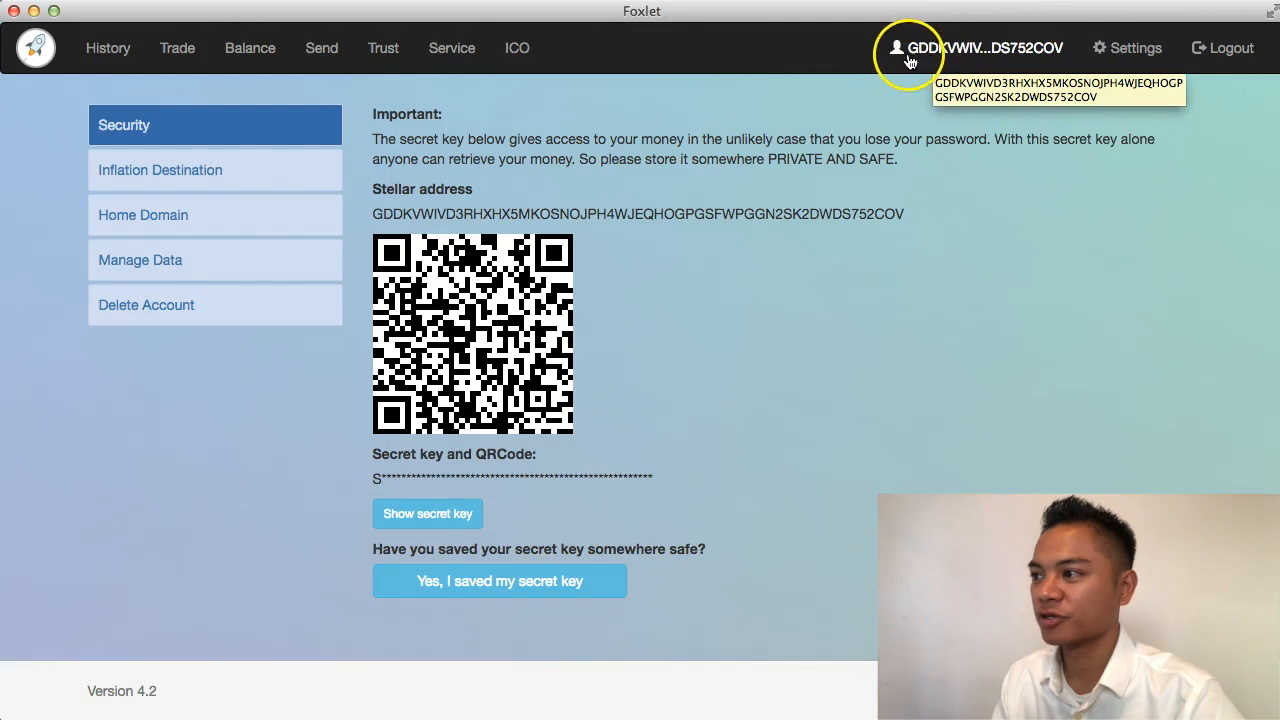
{"action": "mouse_move", "coordinate": [956, 56]}
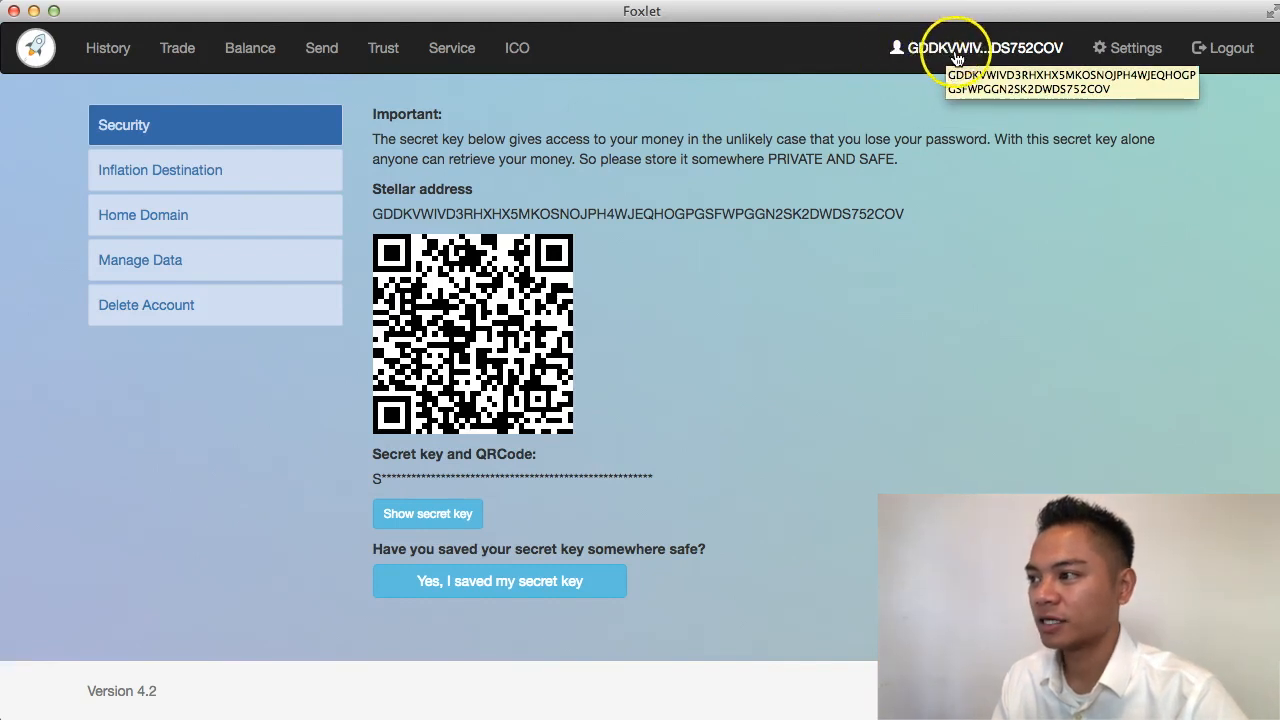
{"action": "mouse_move", "coordinate": [998, 52]}
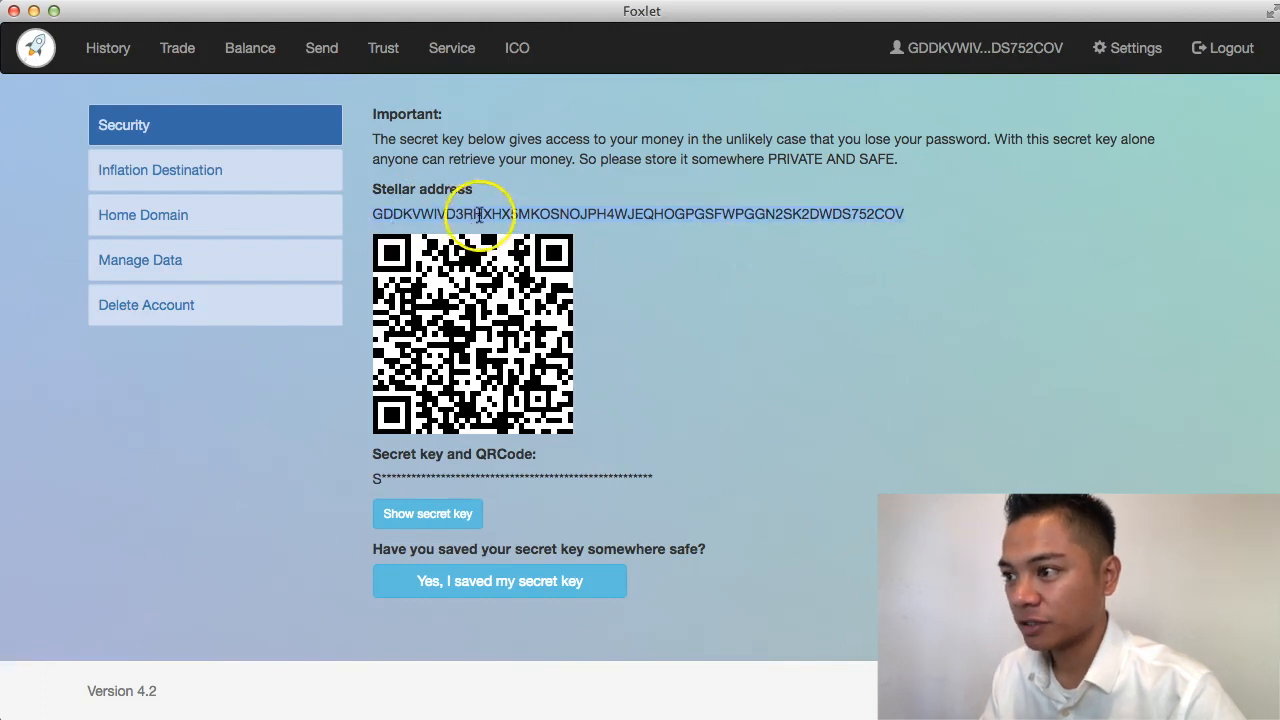
{"action": "mouse_move", "coordinate": [596, 212]}
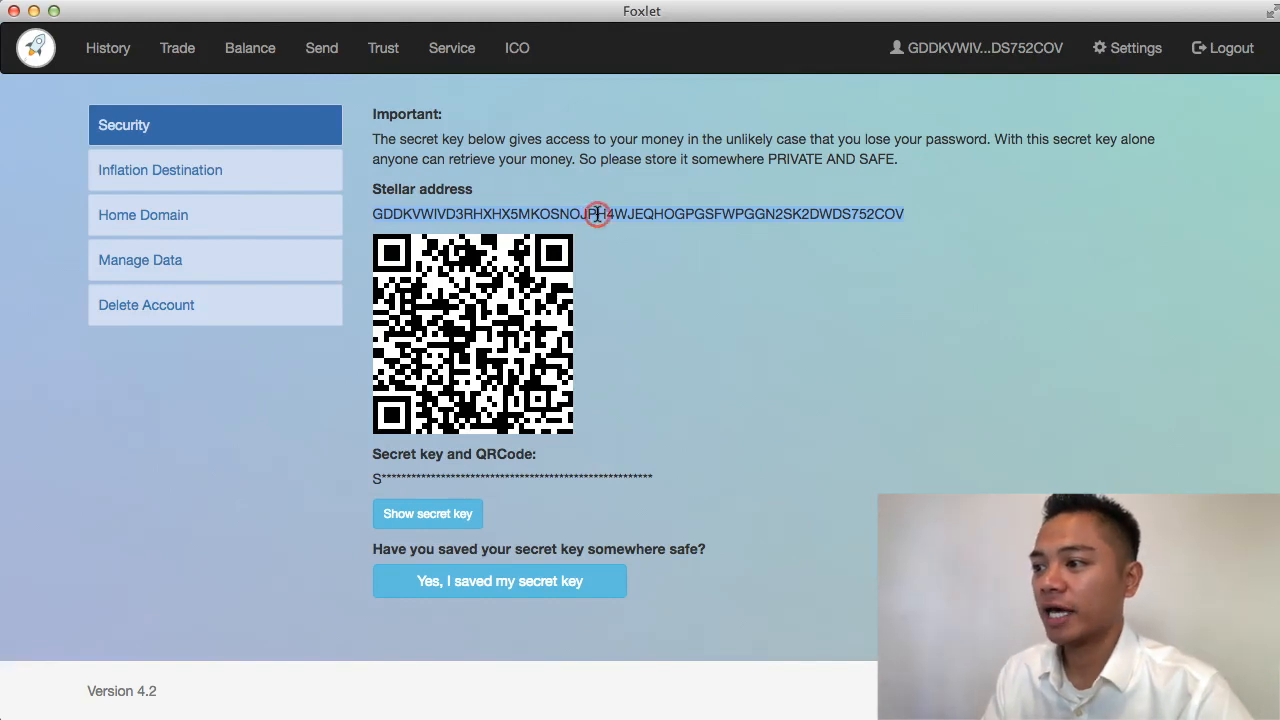
{"action": "mouse_move", "coordinate": [664, 258]}
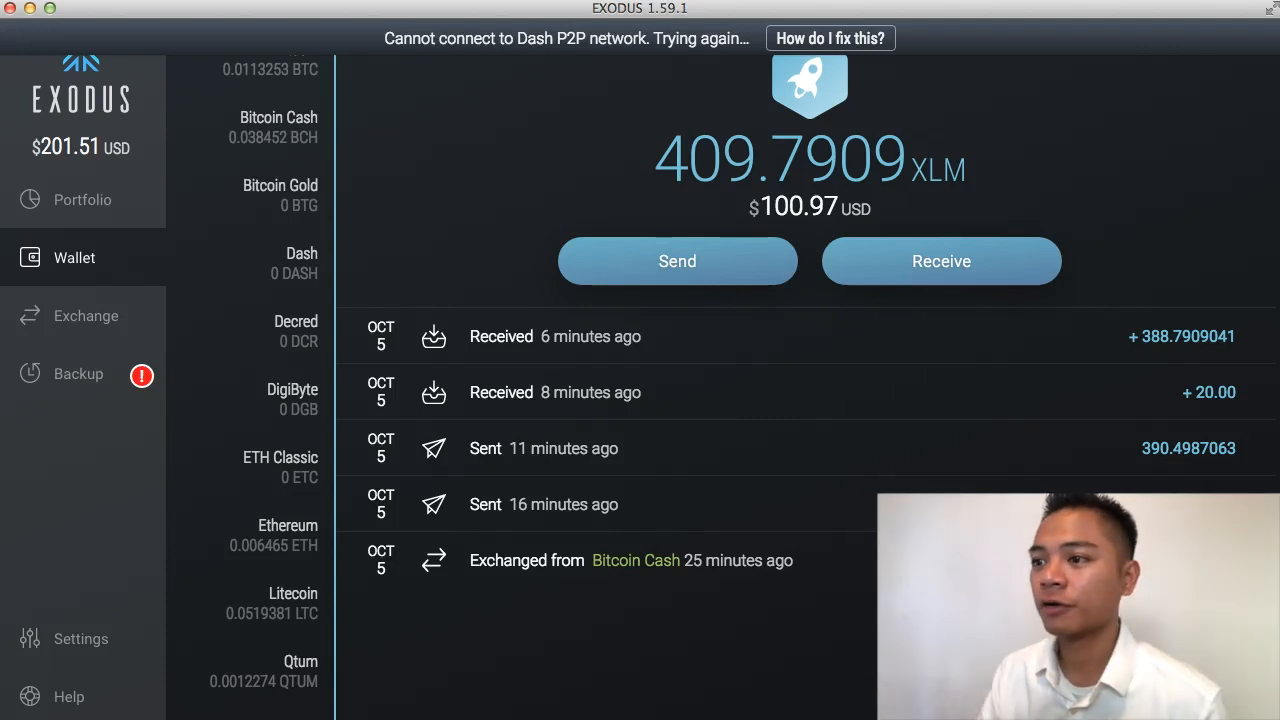
{"action": "mouse_move", "coordinate": [90, 284]}
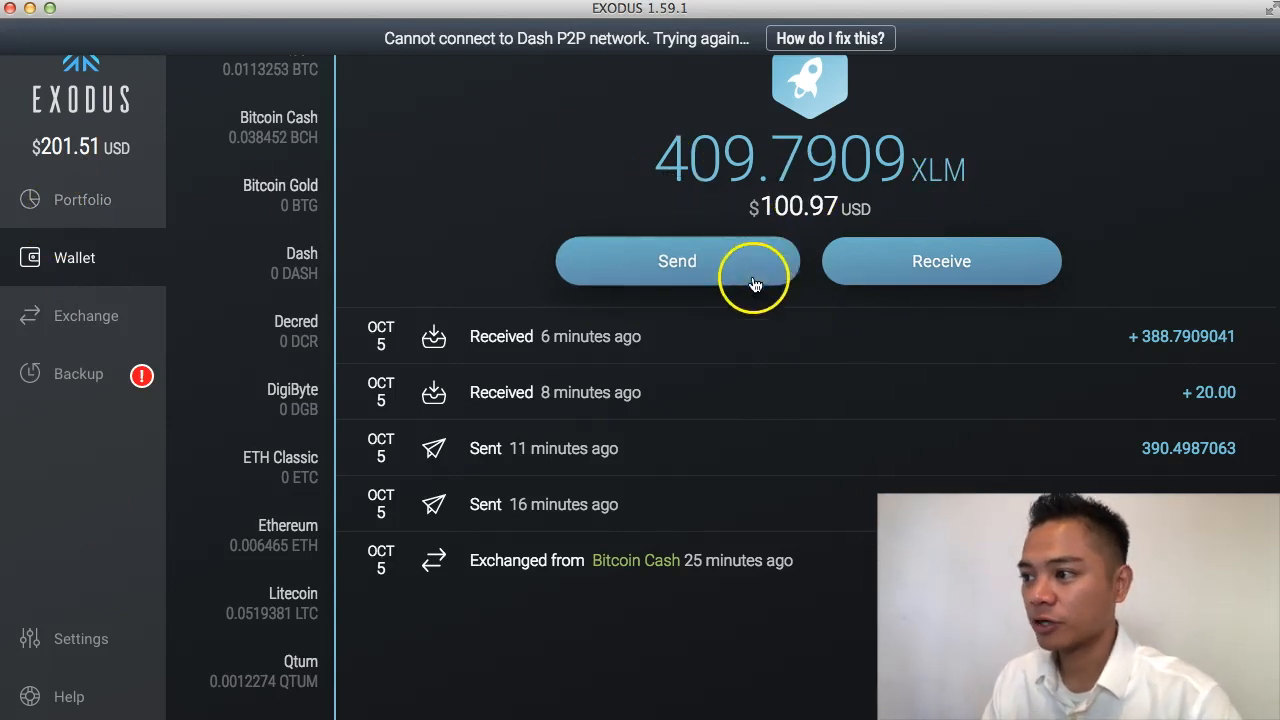
{"action": "left_click", "coordinate": [676, 260]}
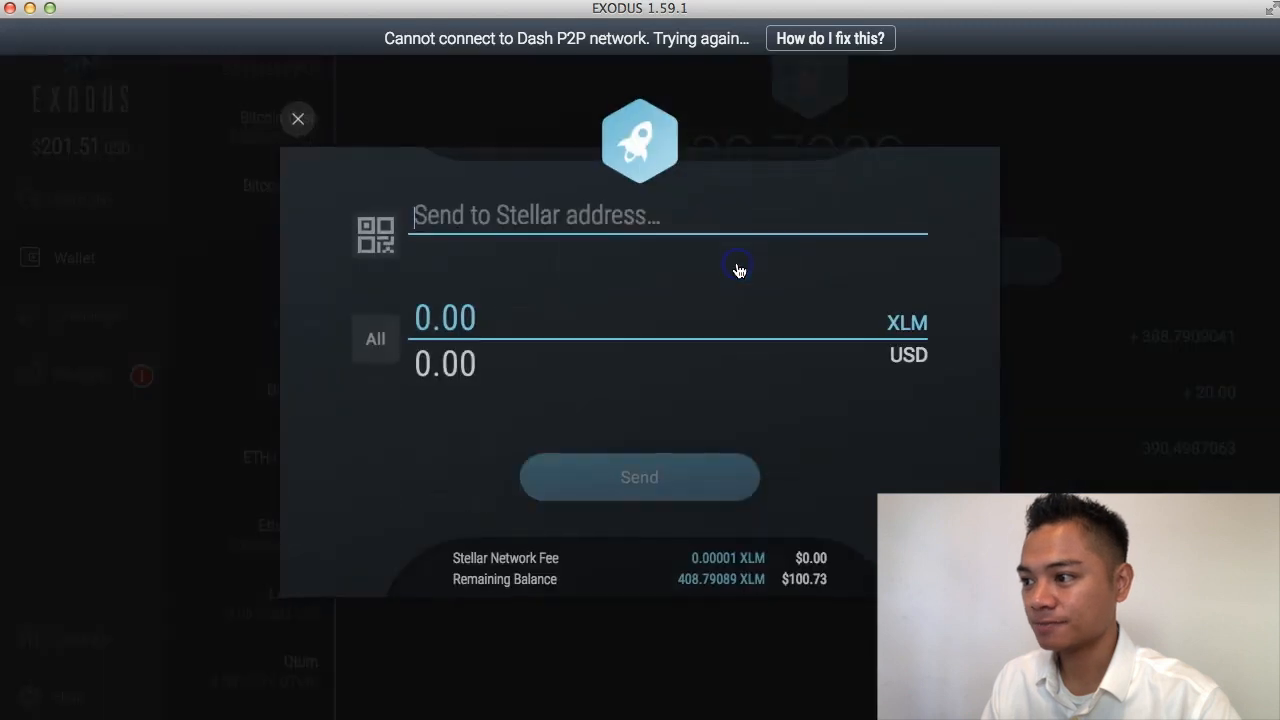
{"action": "type", "text": "GDDKVWIVD3RHXHX5MKOSNOJPH4WJEQHOGPGSFWPGGN7SK2DWDS752COV"}
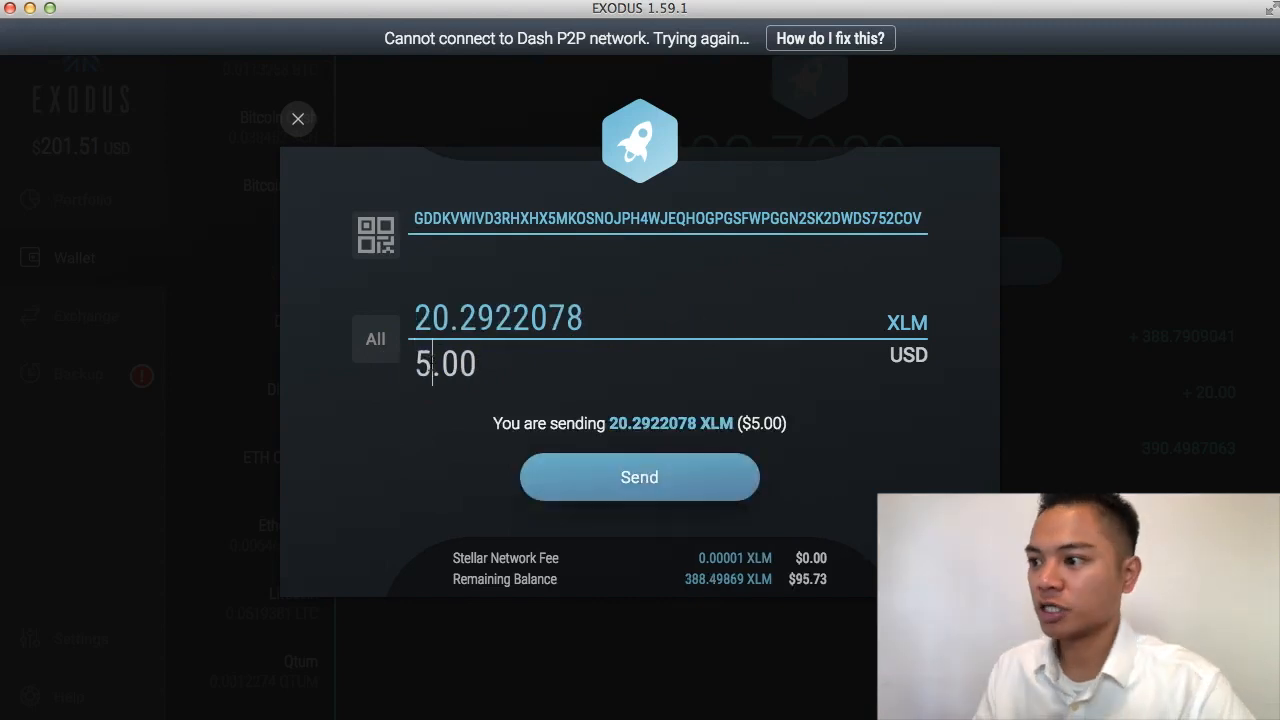
{"action": "mouse_move", "coordinate": [616, 404]}
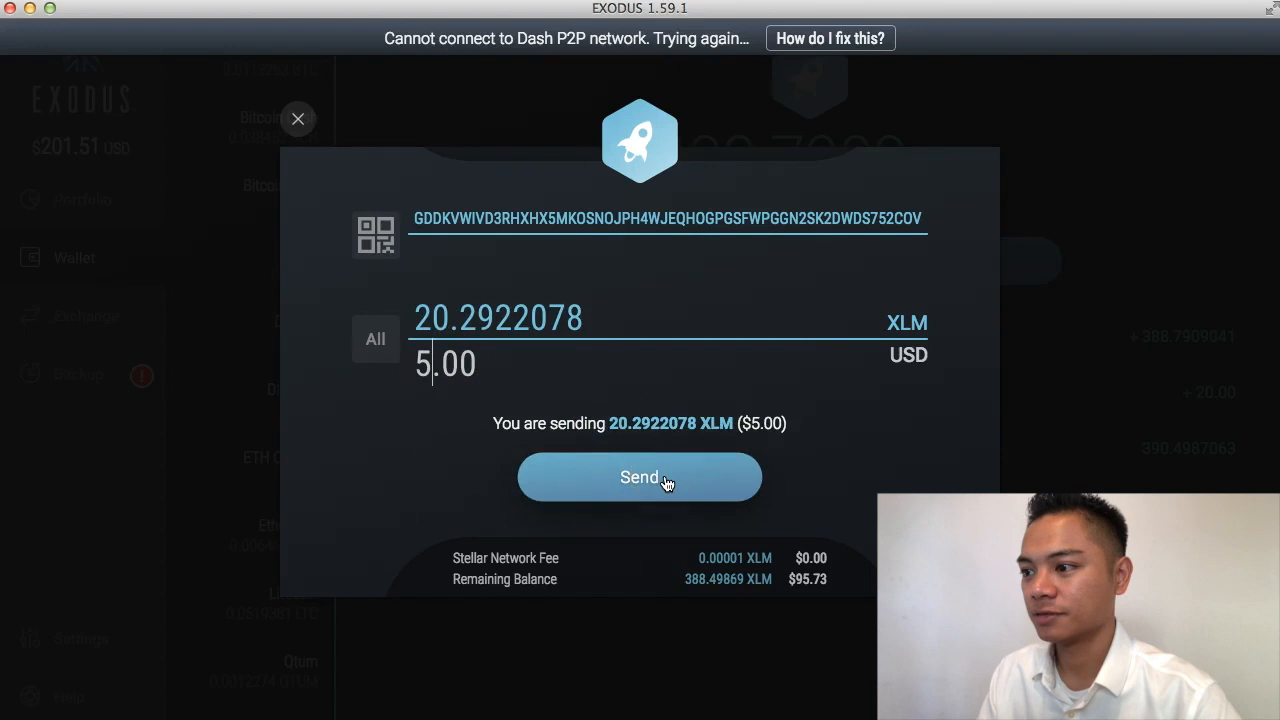
{"action": "left_click", "coordinate": [640, 476]}
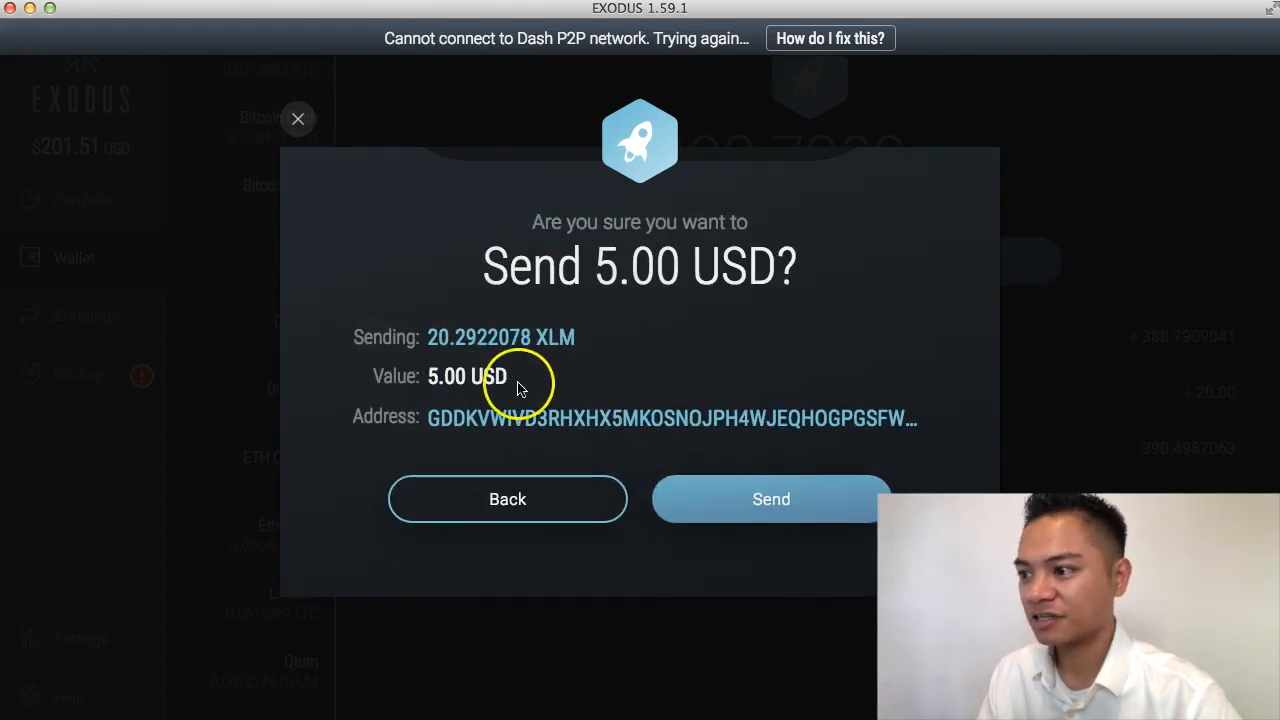
{"action": "left_click", "coordinate": [772, 500]}
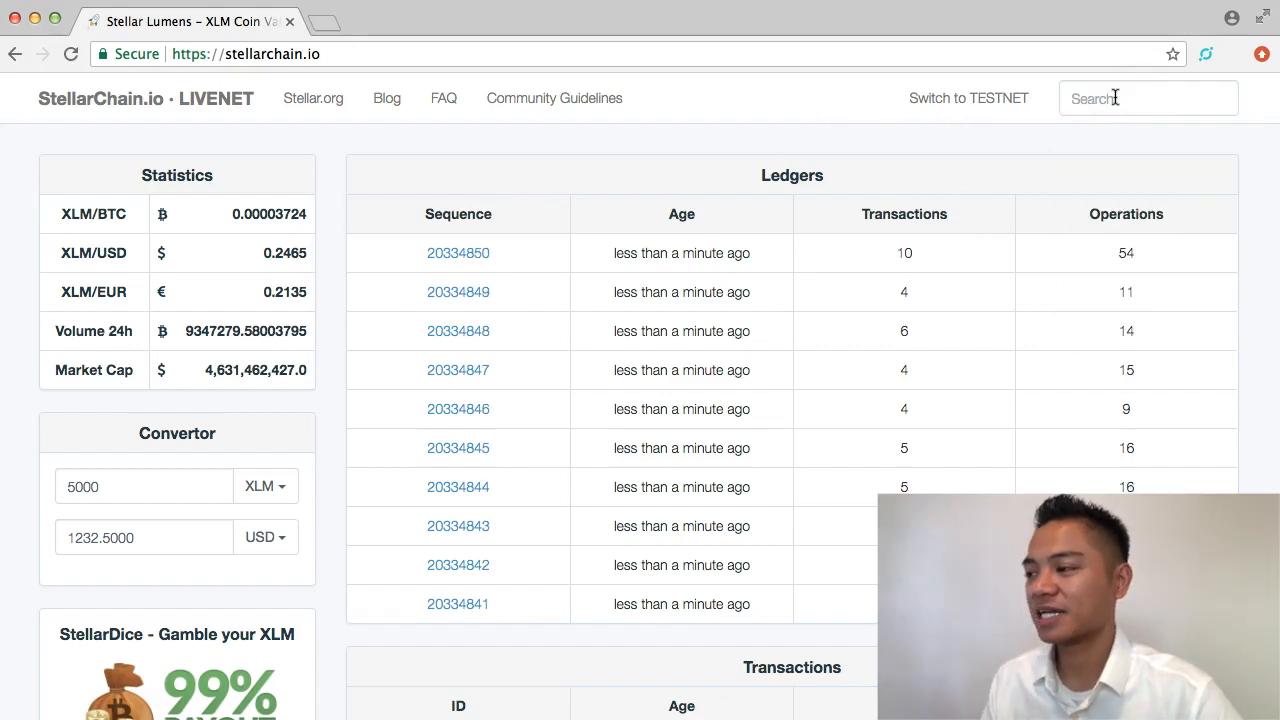
Start an account search on stellarchain.io before returning to Foxlet's security page.
{"action": "left_click", "coordinate": [1148, 98]}
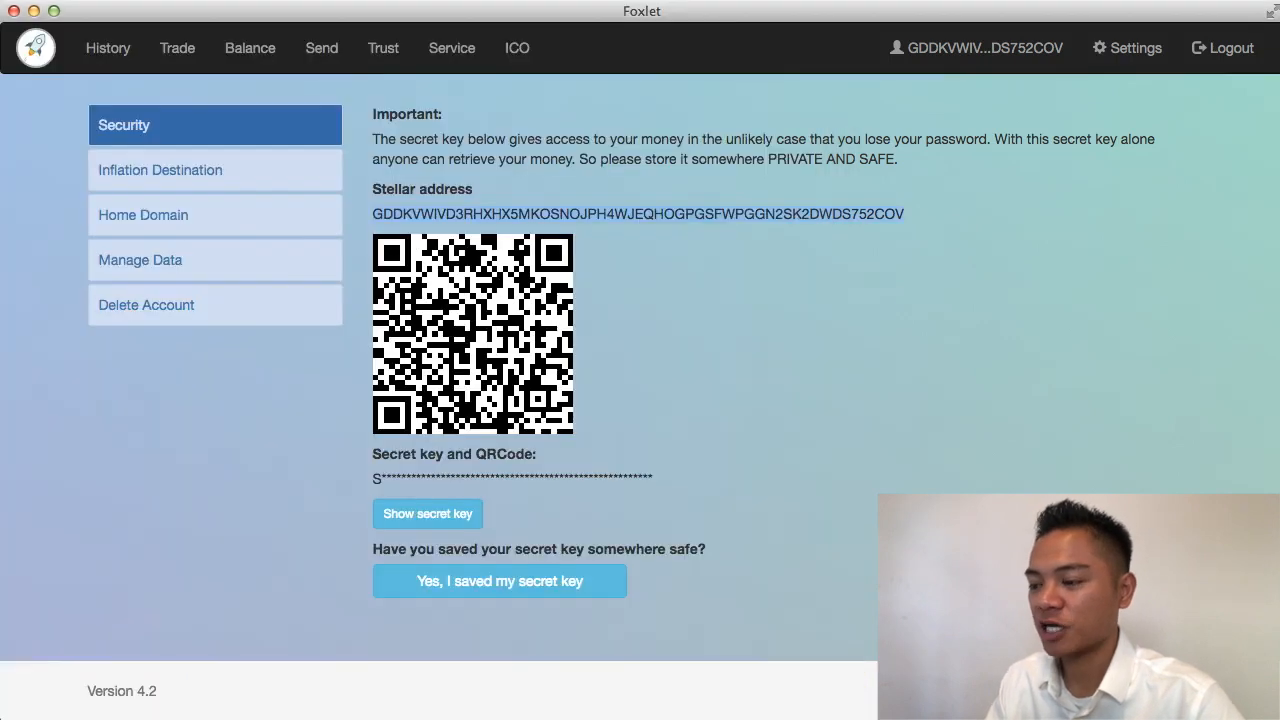
{"action": "mouse_move", "coordinate": [248, 48]}
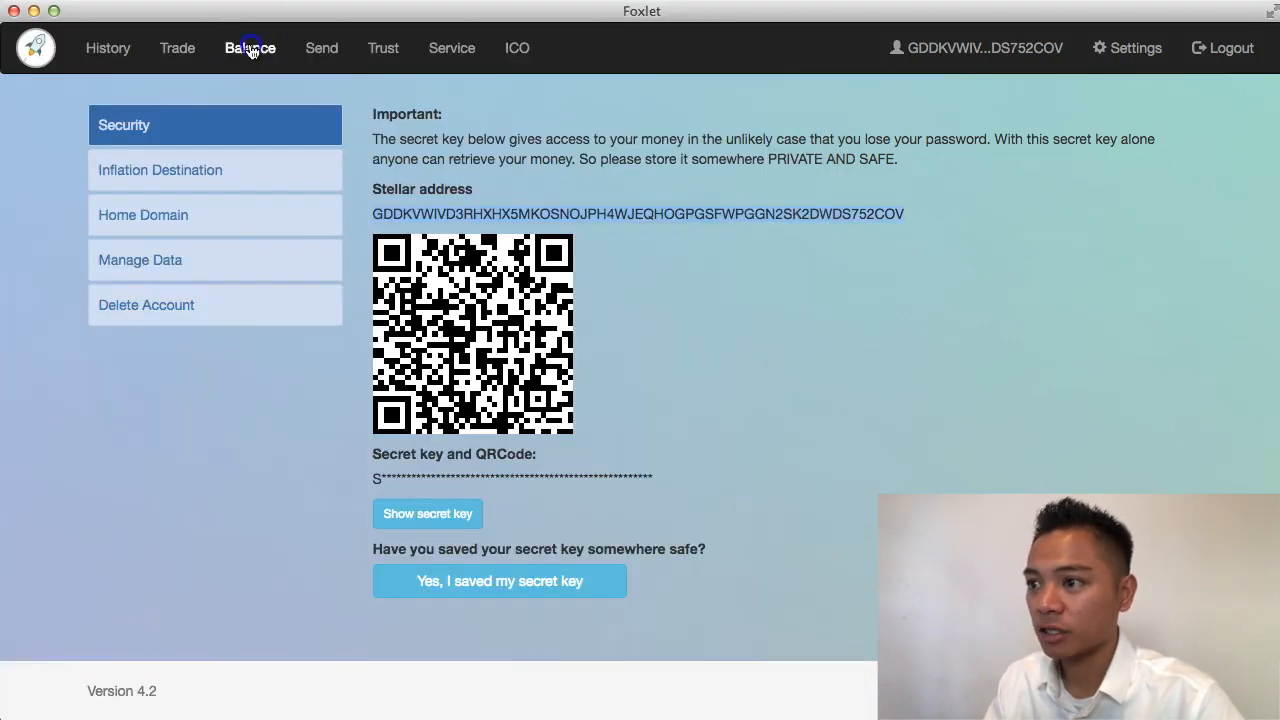
View the Balance page showing the wallet's 22 XLM holdings.
{"action": "left_click", "coordinate": [250, 48]}
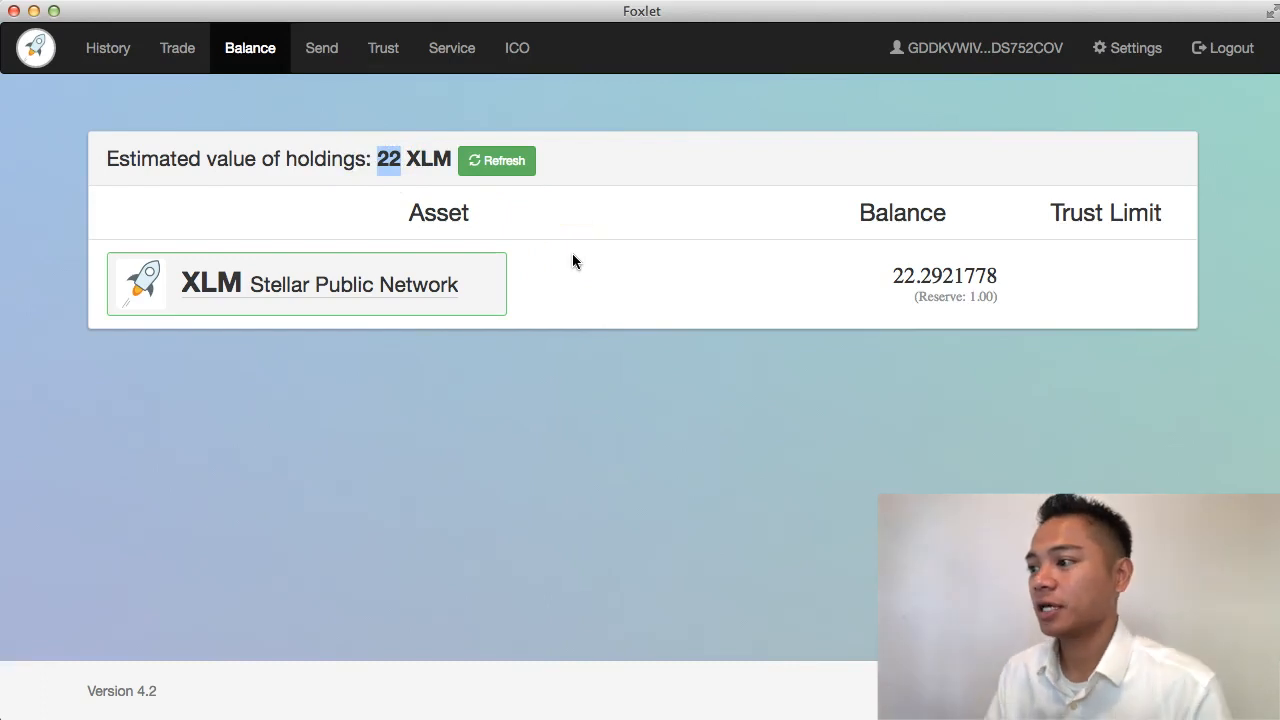
{"action": "mouse_move", "coordinate": [108, 48]}
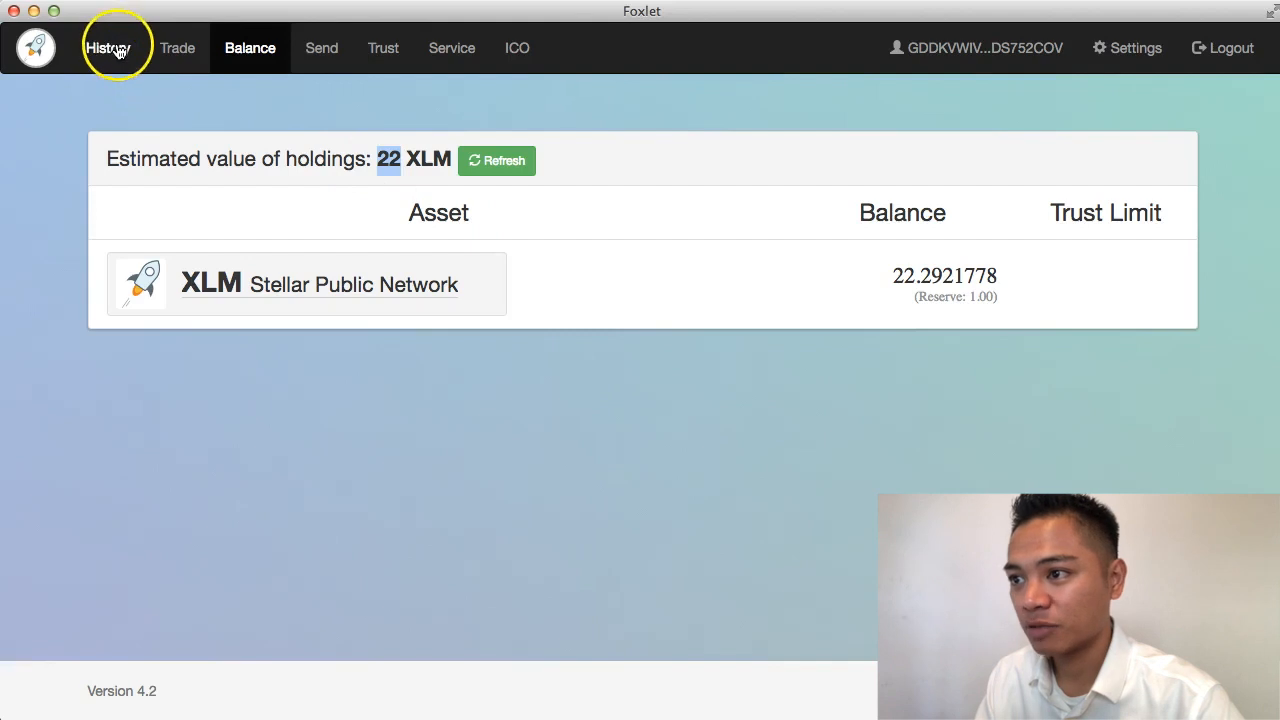
{"action": "left_click", "coordinate": [108, 48]}
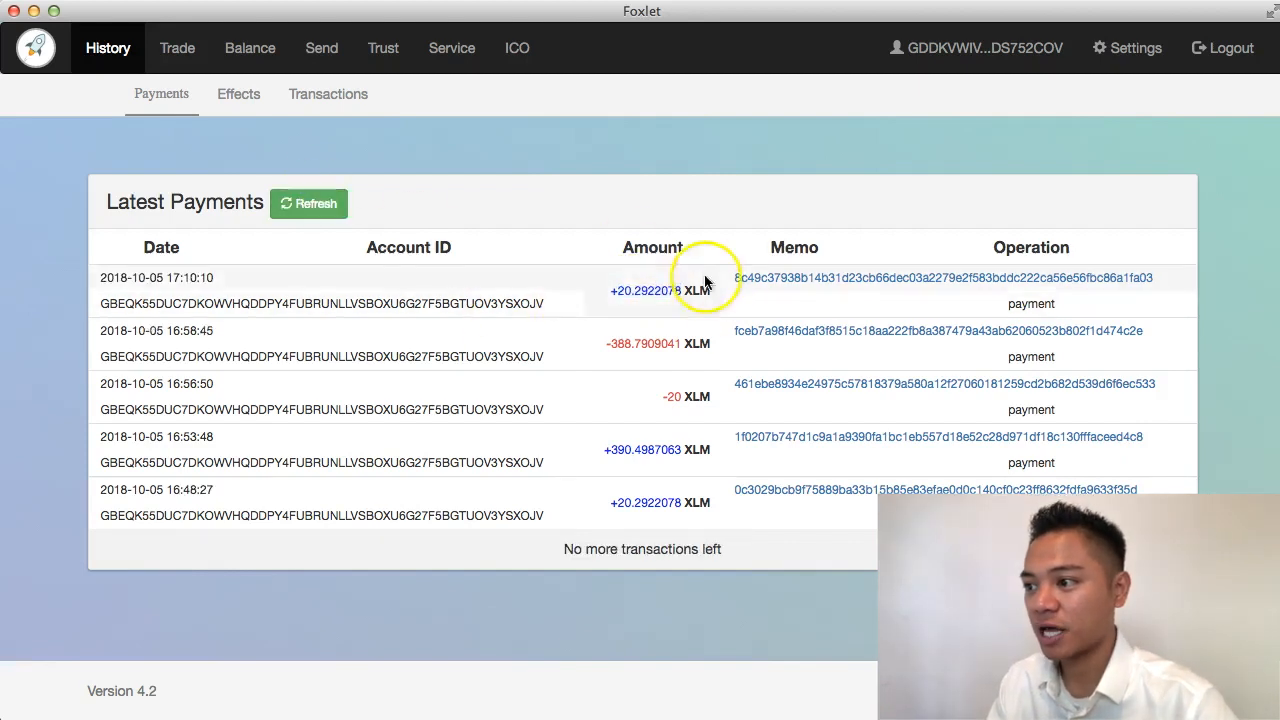
{"action": "mouse_move", "coordinate": [618, 288]}
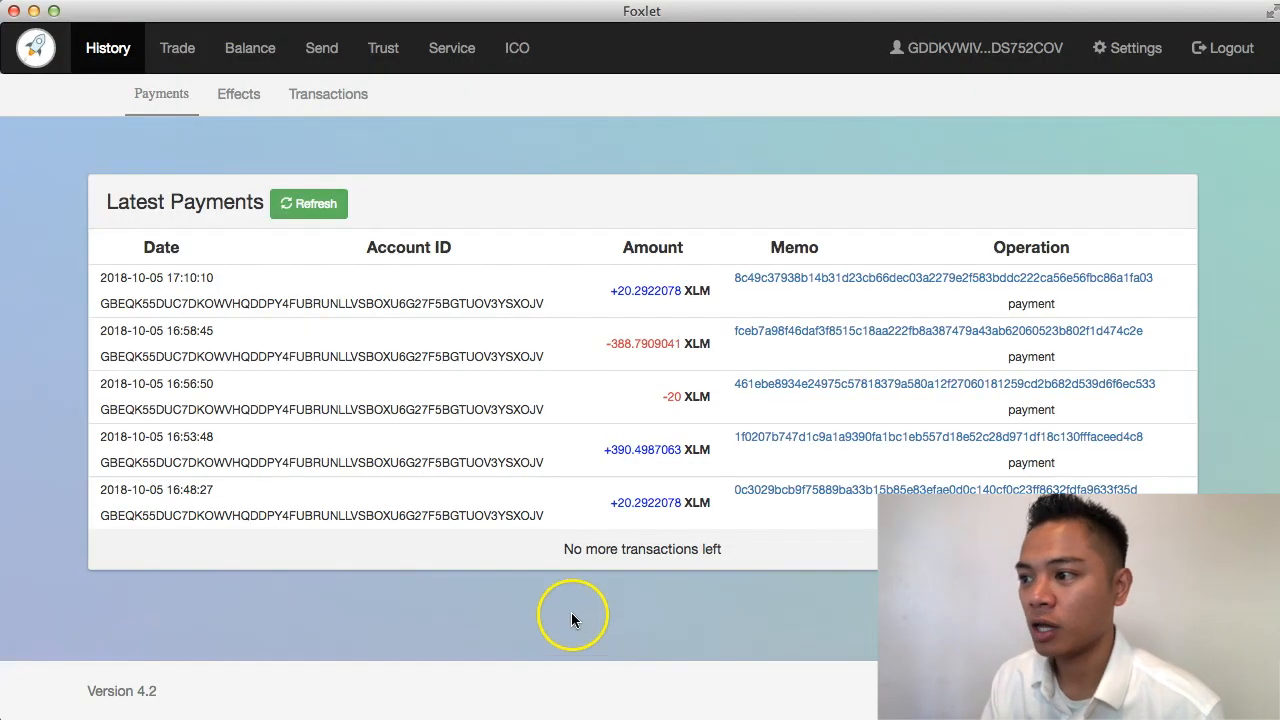
{"action": "mouse_move", "coordinate": [624, 296]}
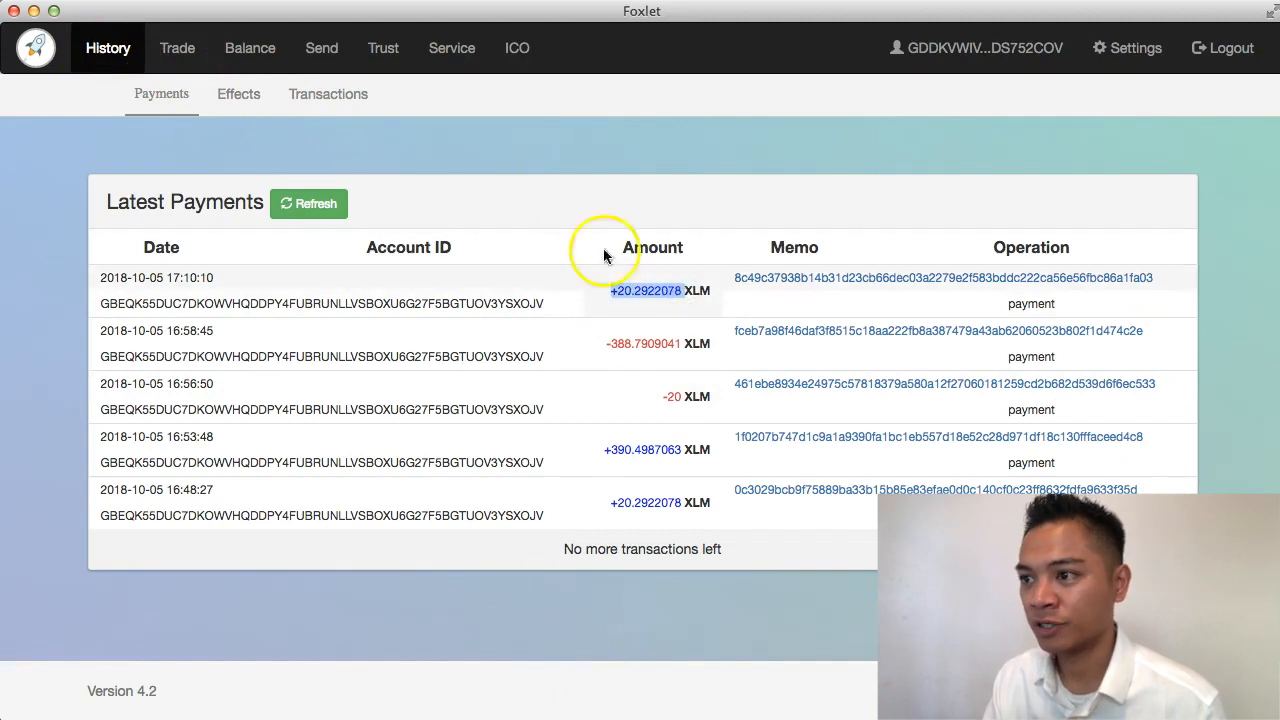
{"action": "left_click", "coordinate": [250, 48]}
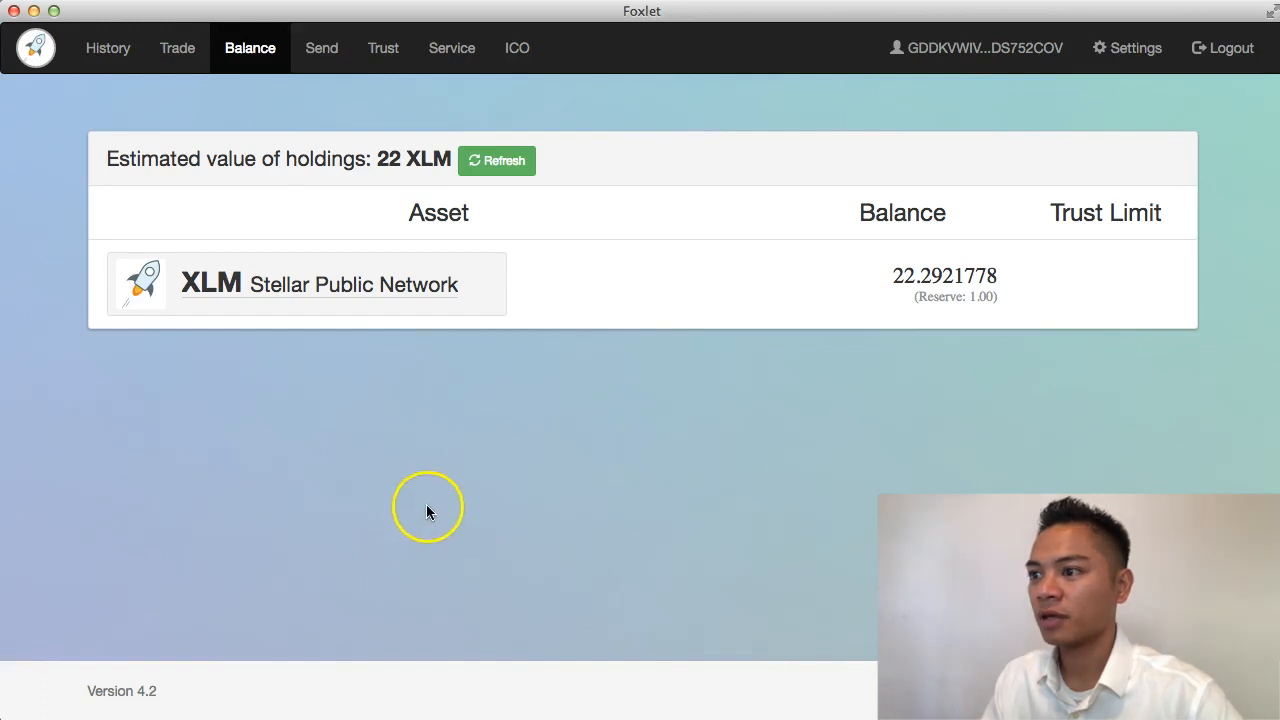
Copy the wallet's Stellar address from the Security settings page.
{"action": "left_click", "coordinate": [976, 48]}
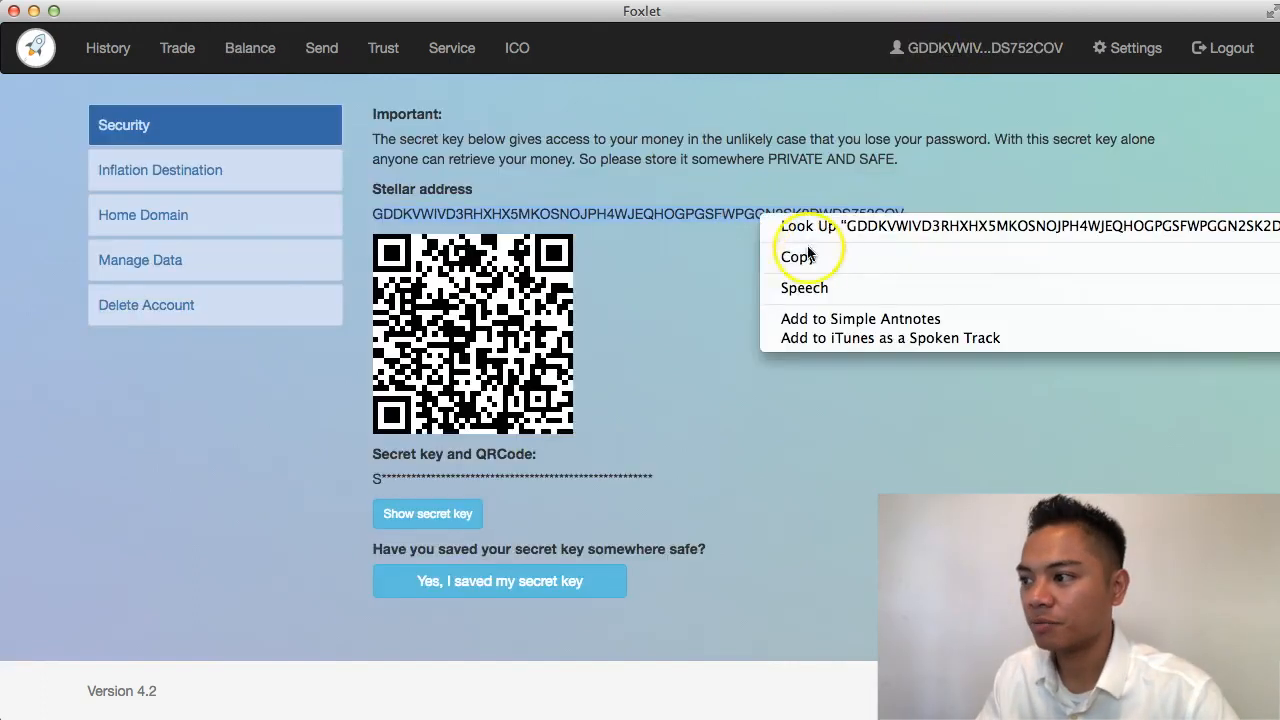
{"action": "left_click", "coordinate": [800, 256]}
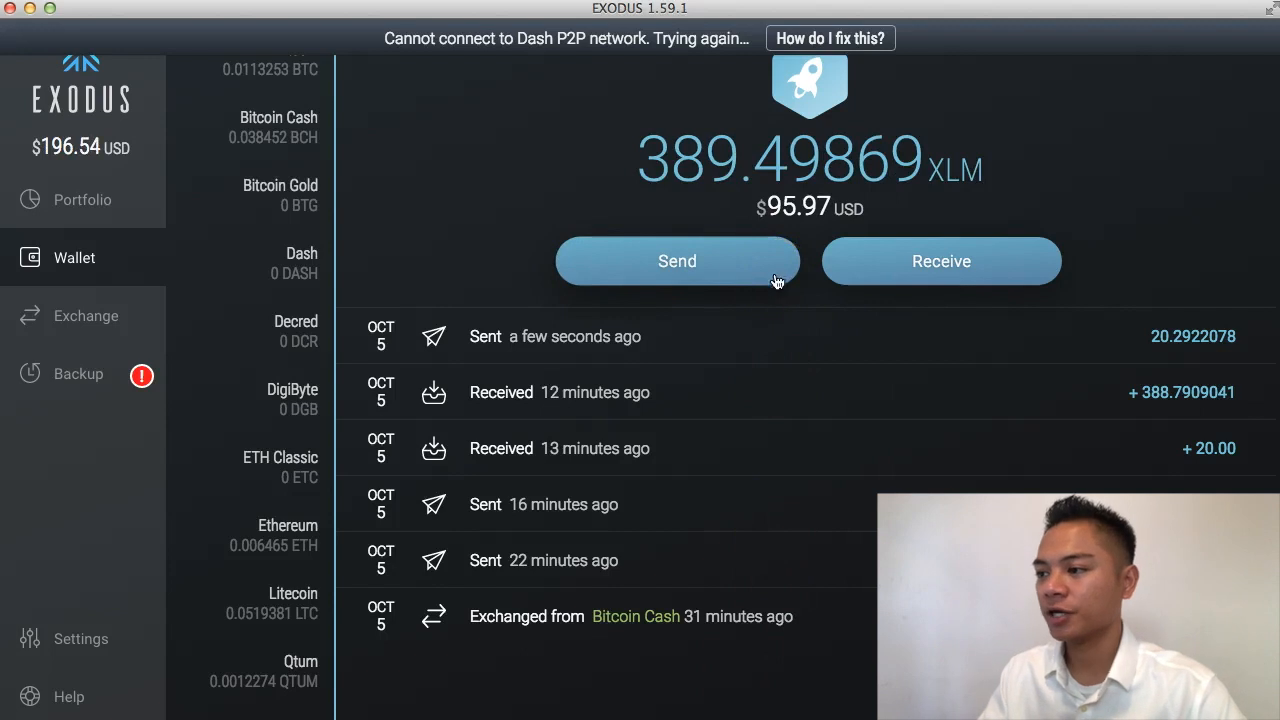
Send the entire 388.4986763 XLM balance to the copied Foxlet address and confirm.
{"action": "scroll", "scroll_direction": "down", "scroll_amount": 3}
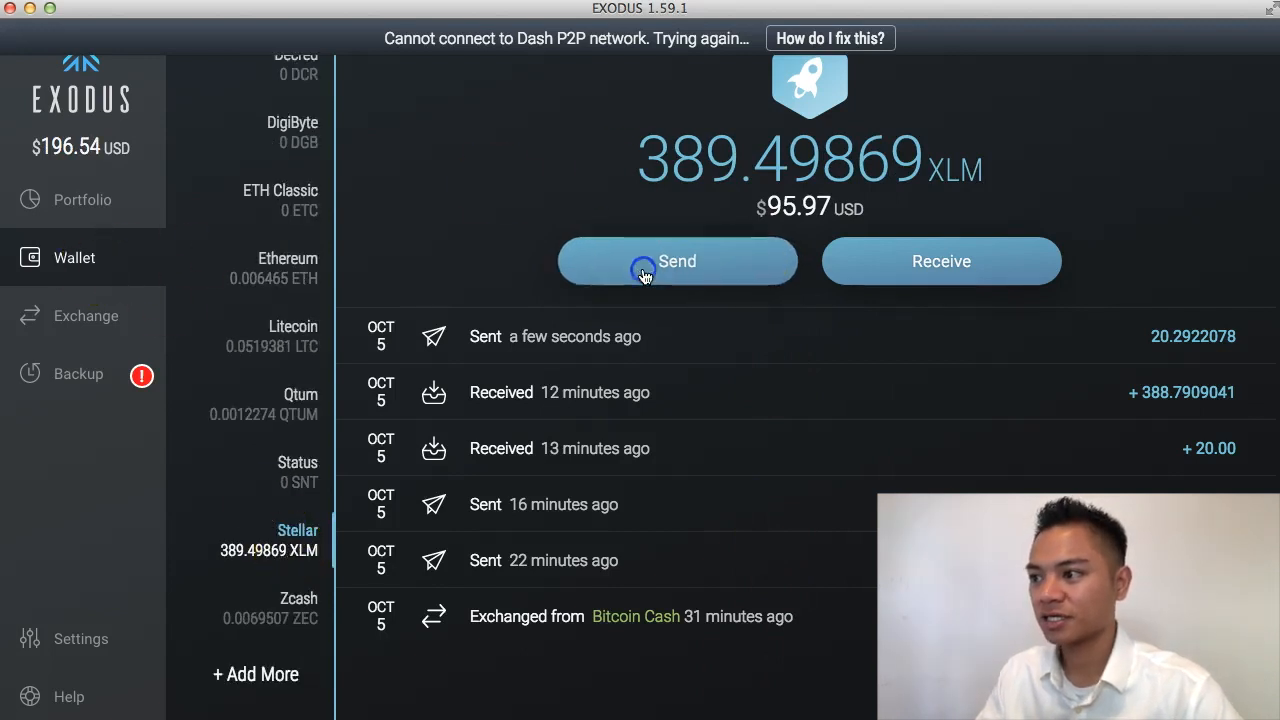
{"action": "left_click", "coordinate": [676, 260]}
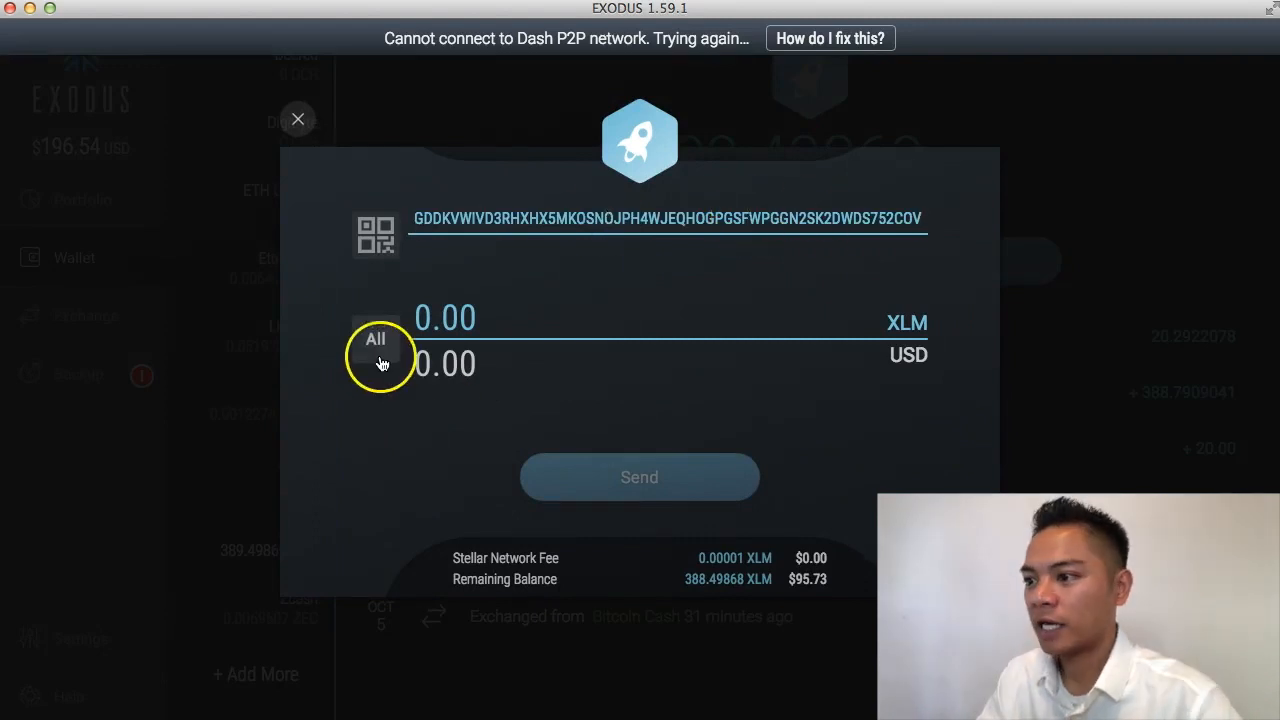
{"action": "left_click", "coordinate": [376, 340]}
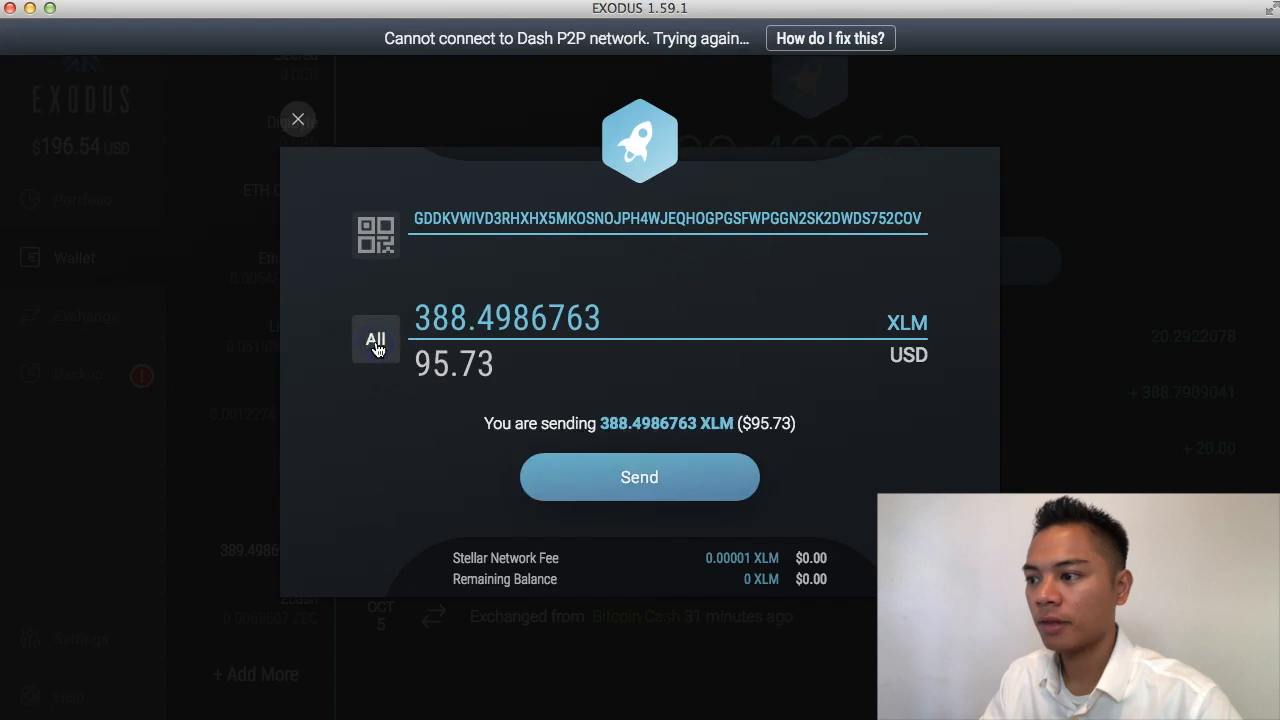
{"action": "left_click", "coordinate": [640, 476]}
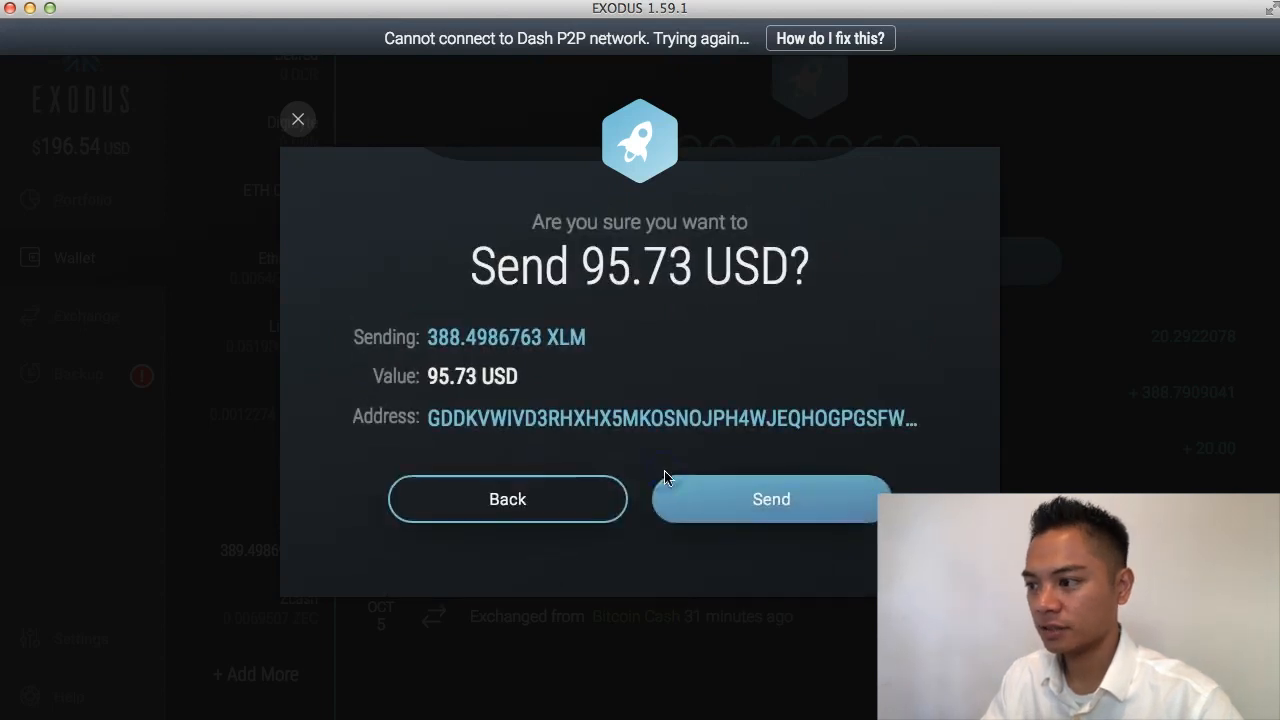
{"action": "left_click", "coordinate": [716, 504]}
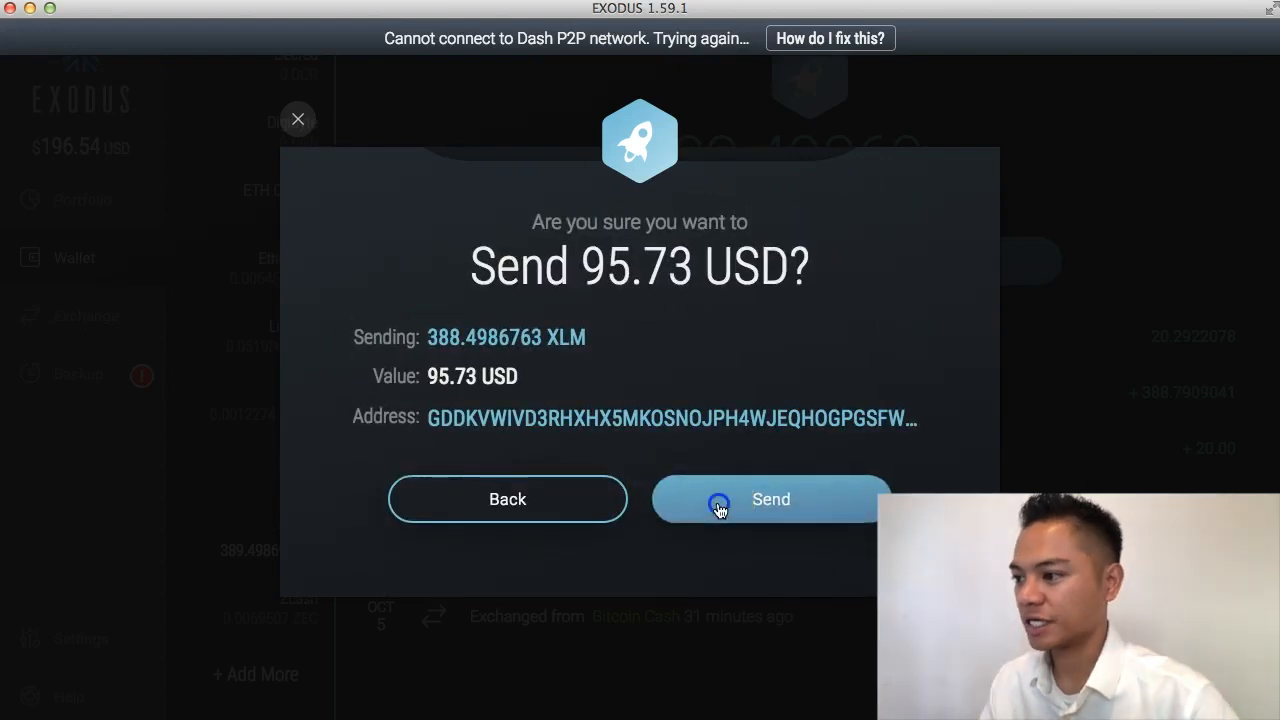
{"action": "left_click", "coordinate": [770, 500]}
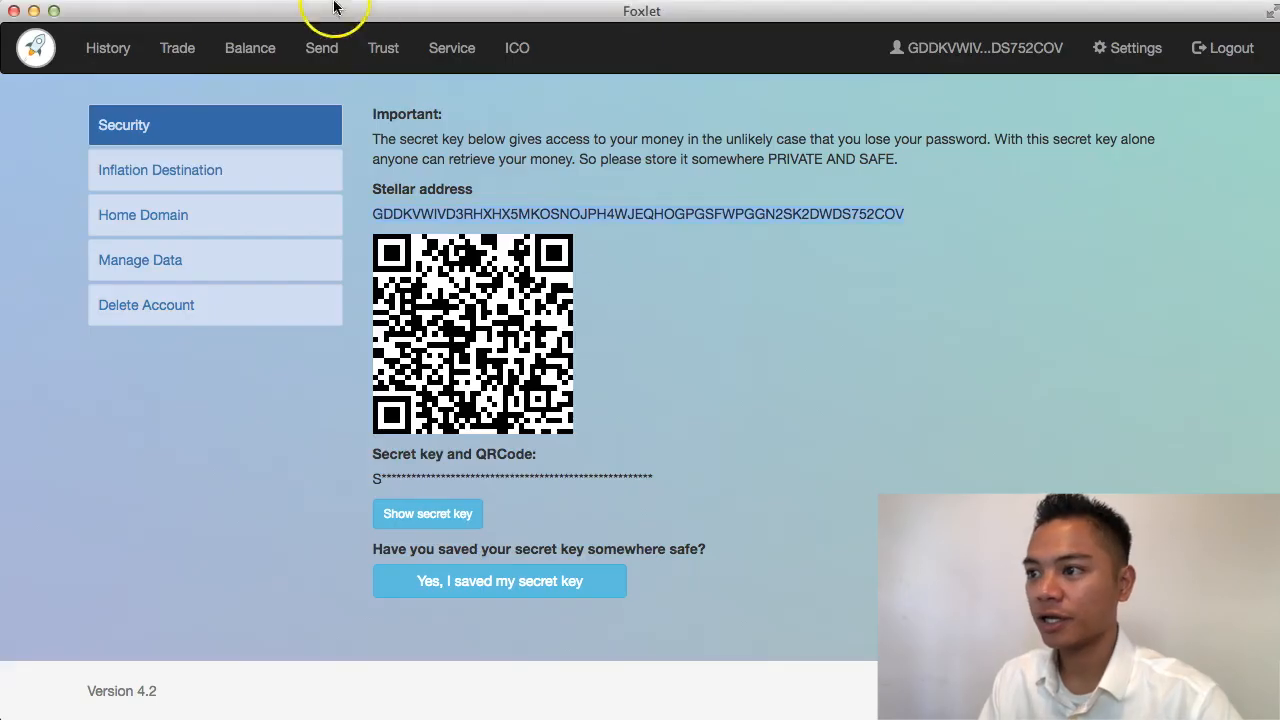
Check the balance now reads about 411 XLM, then view the History page.
{"action": "left_click", "coordinate": [250, 48]}
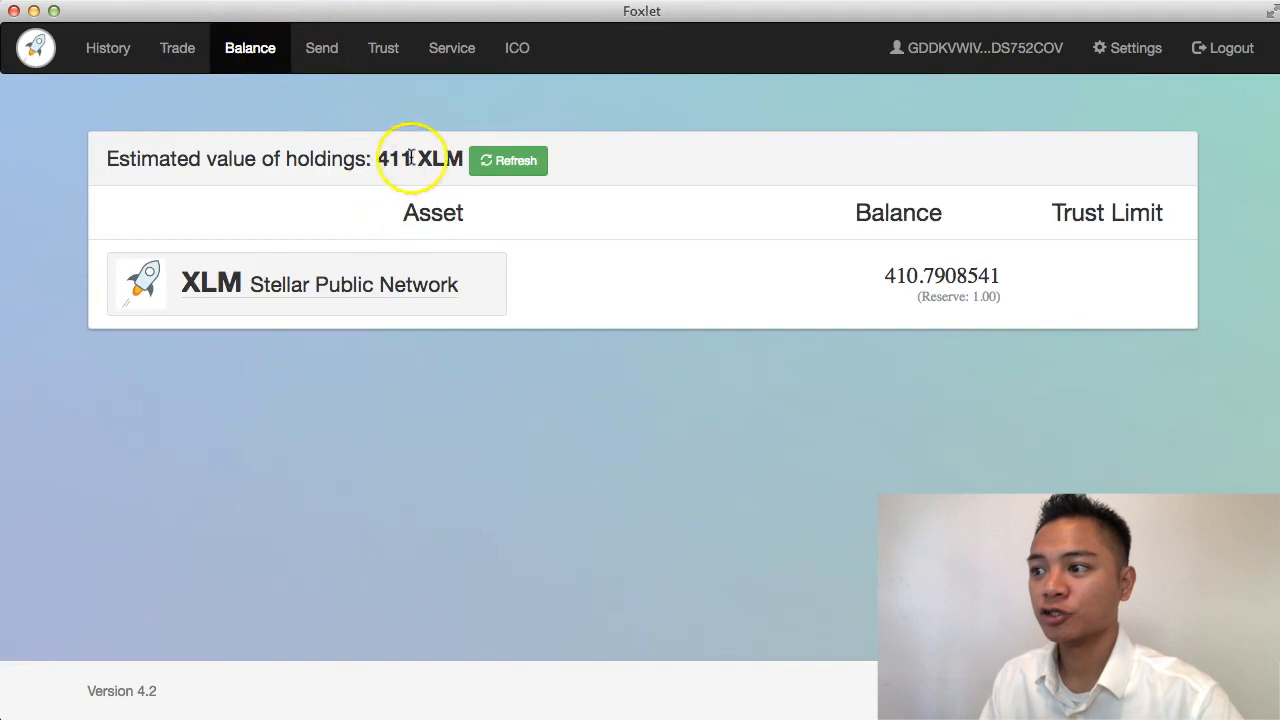
{"action": "double_click", "coordinate": [392, 160]}
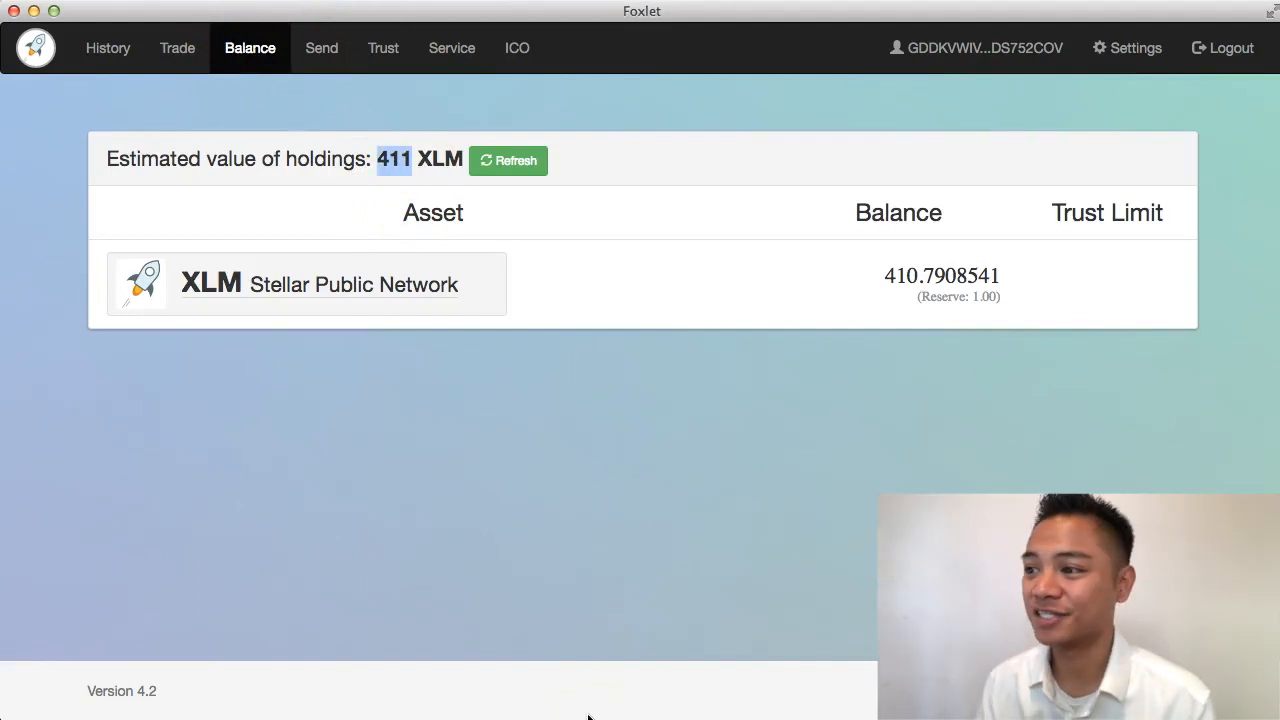
{"action": "mouse_move", "coordinate": [108, 48]}
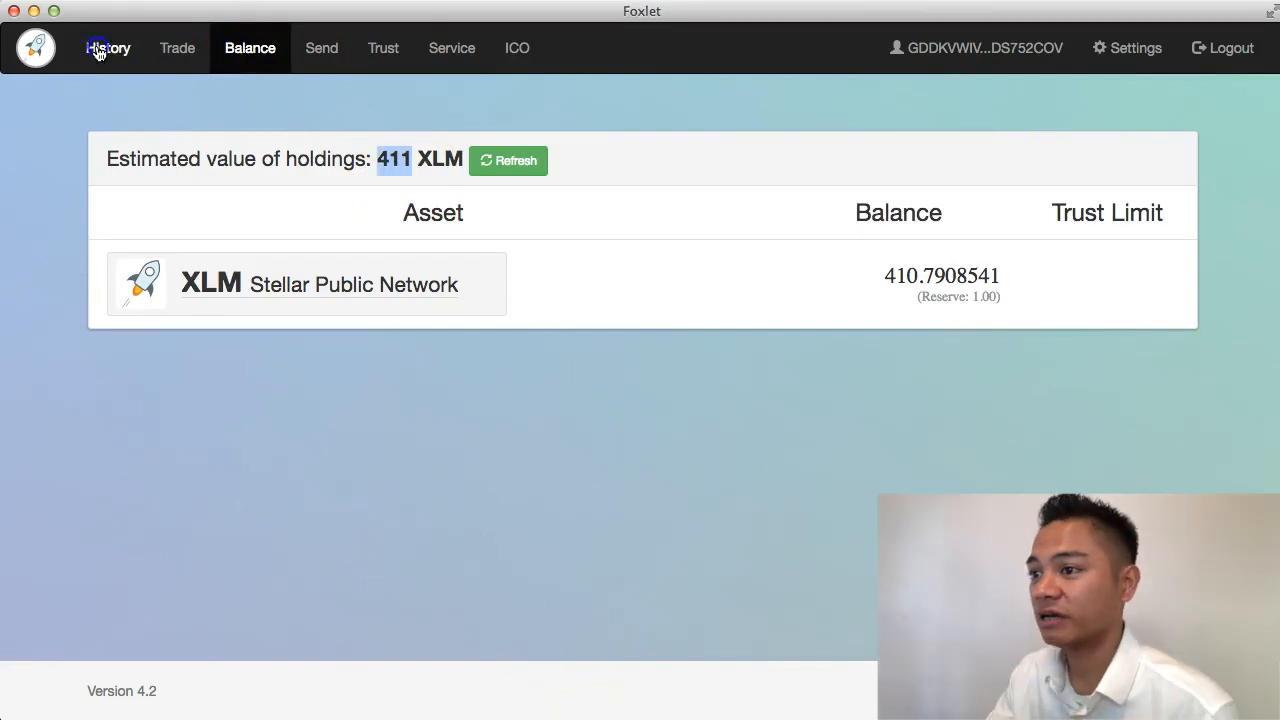
{"action": "left_click", "coordinate": [108, 48]}
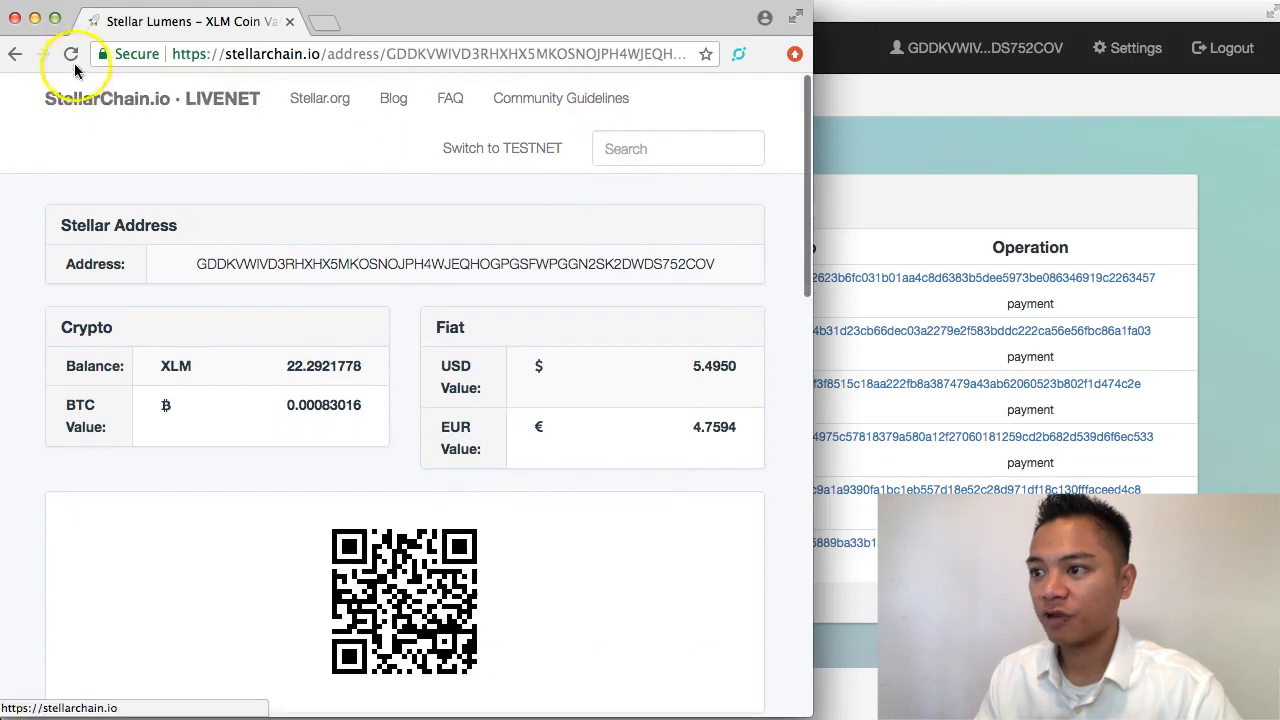
Reload the address page to show 410.7908541 XLM and highlight its $100.8081 value.
{"action": "left_click", "coordinate": [72, 54]}
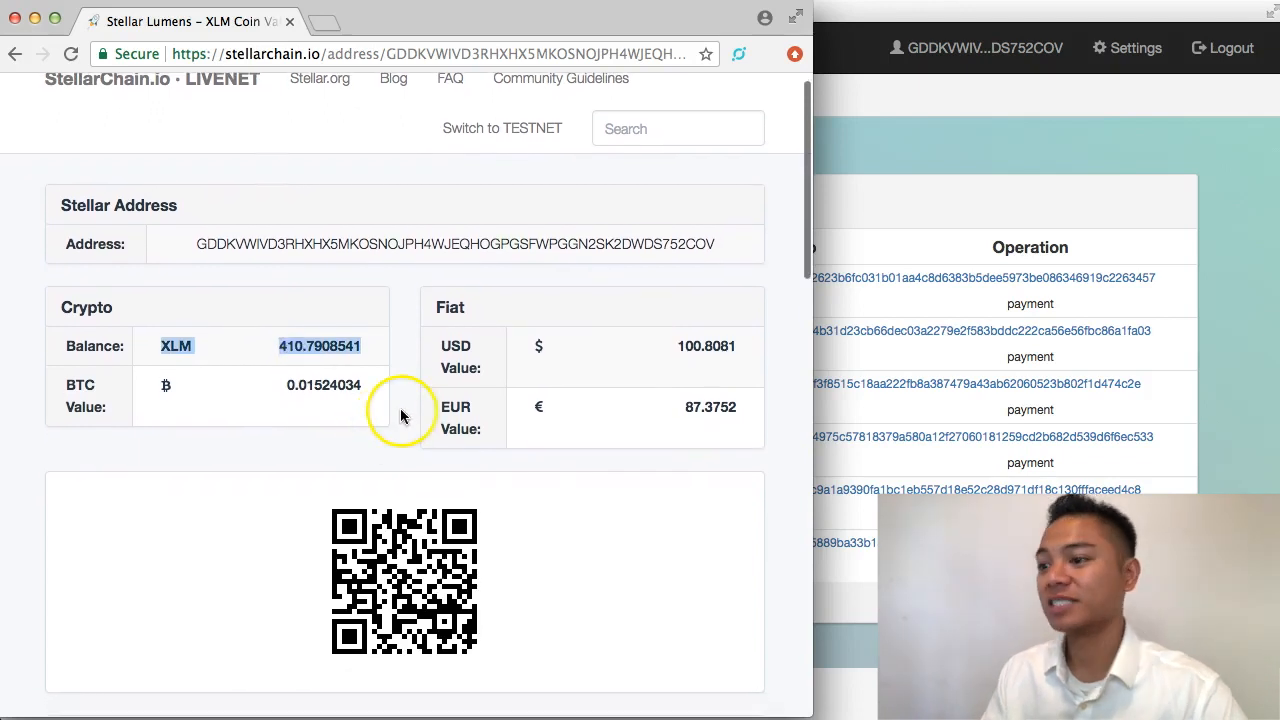
{"action": "mouse_move", "coordinate": [404, 414]}
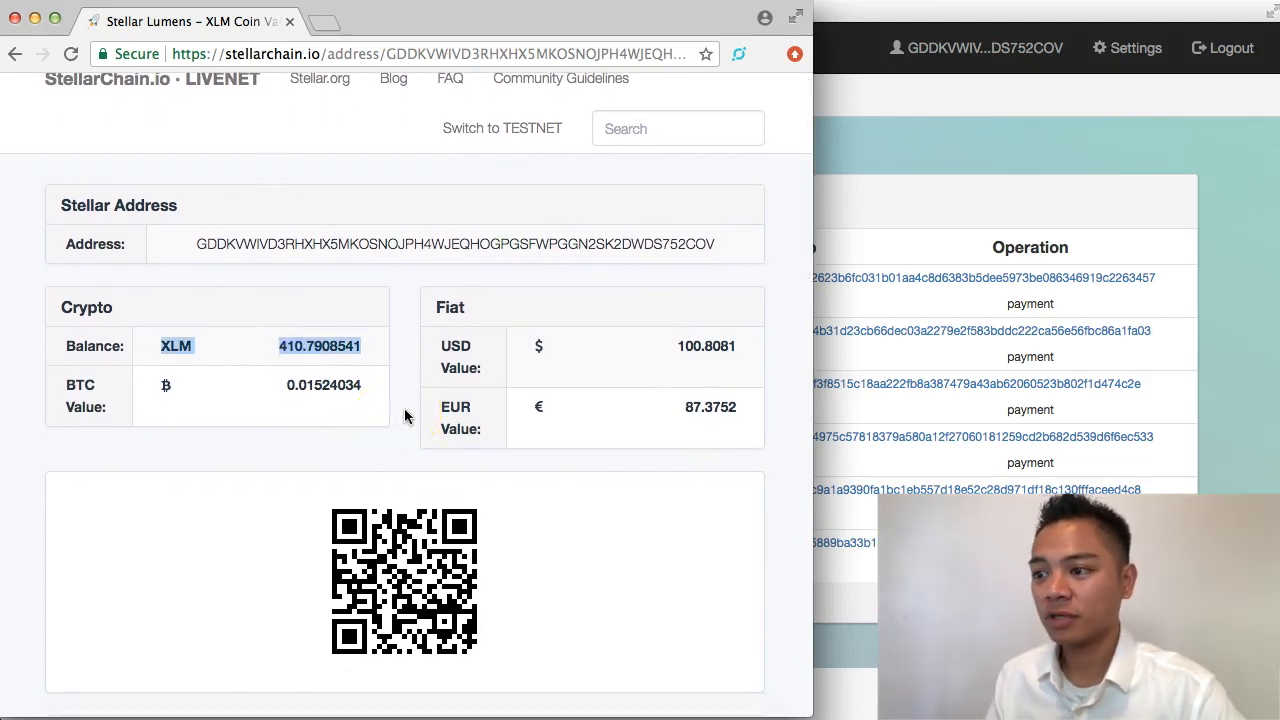
{"action": "double_click", "coordinate": [706, 346]}
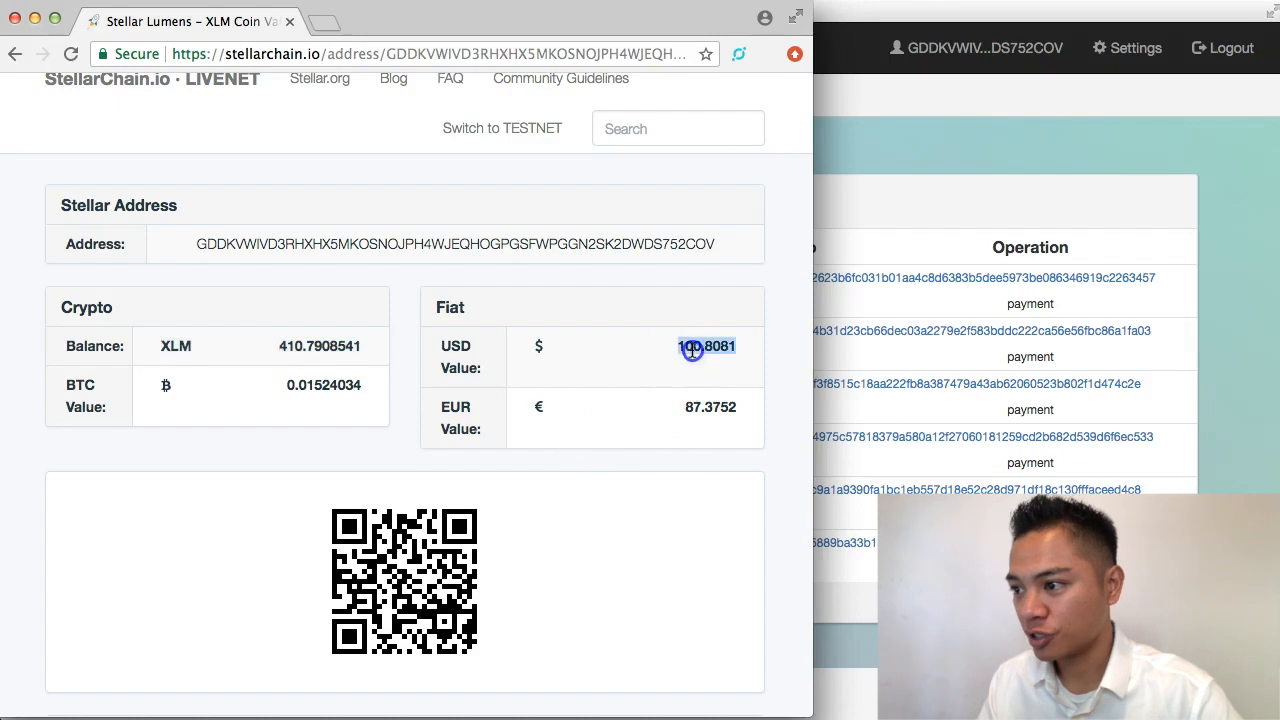
{"action": "mouse_move", "coordinate": [480, 356]}
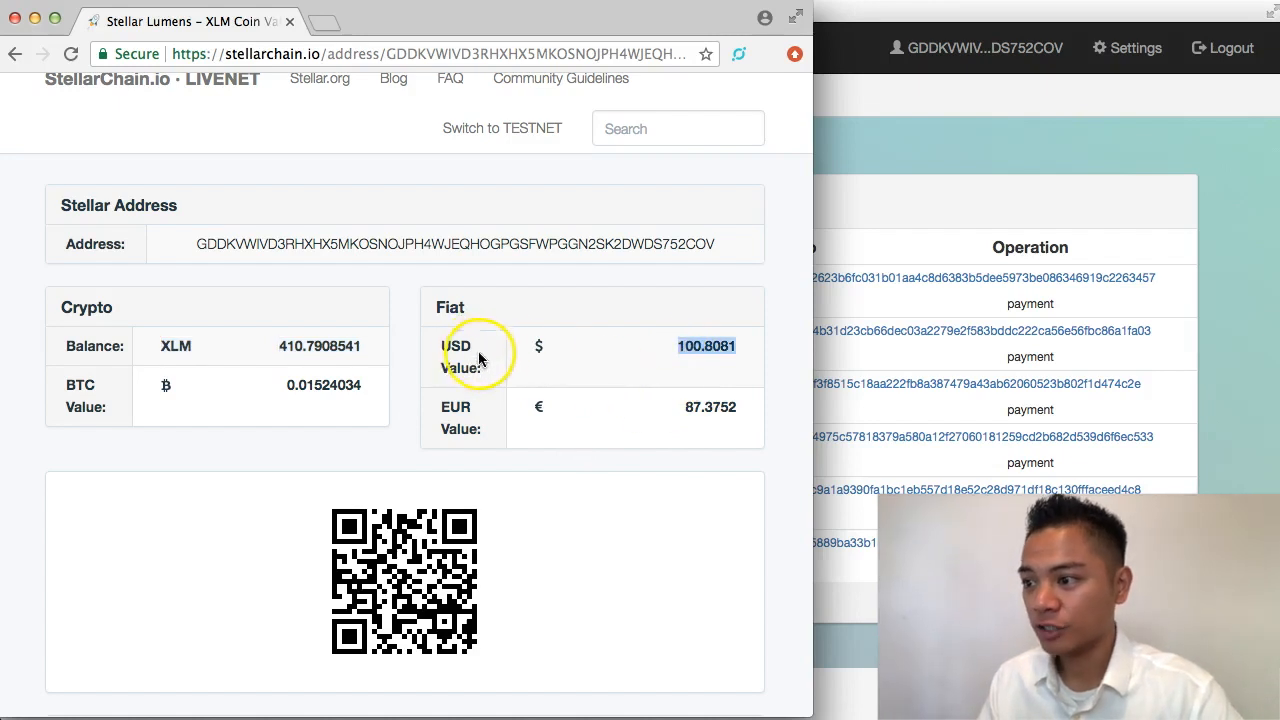